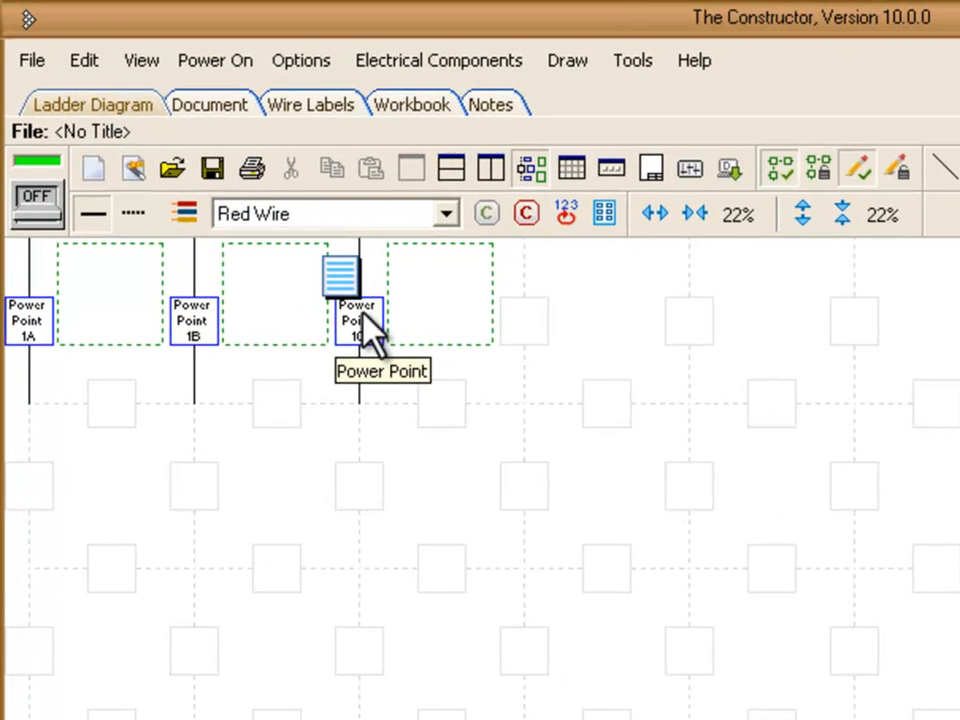
# Convert the power point set to single phase, 2 wire, leaving points 1A and 1B
pyautogui.rightClick(358, 320)
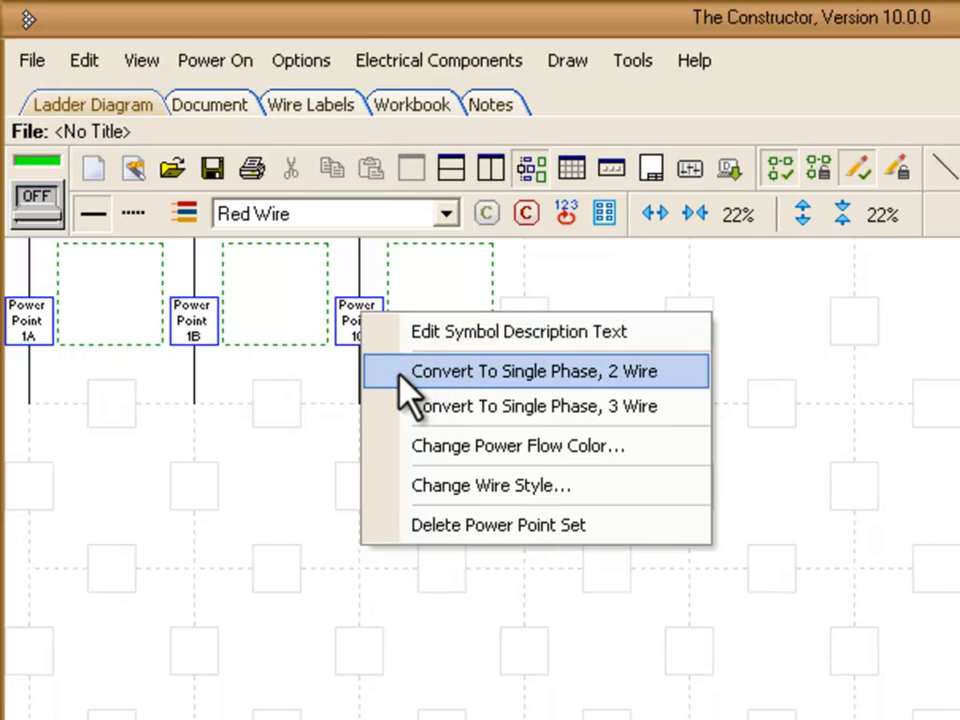
pyautogui.click(535, 371)
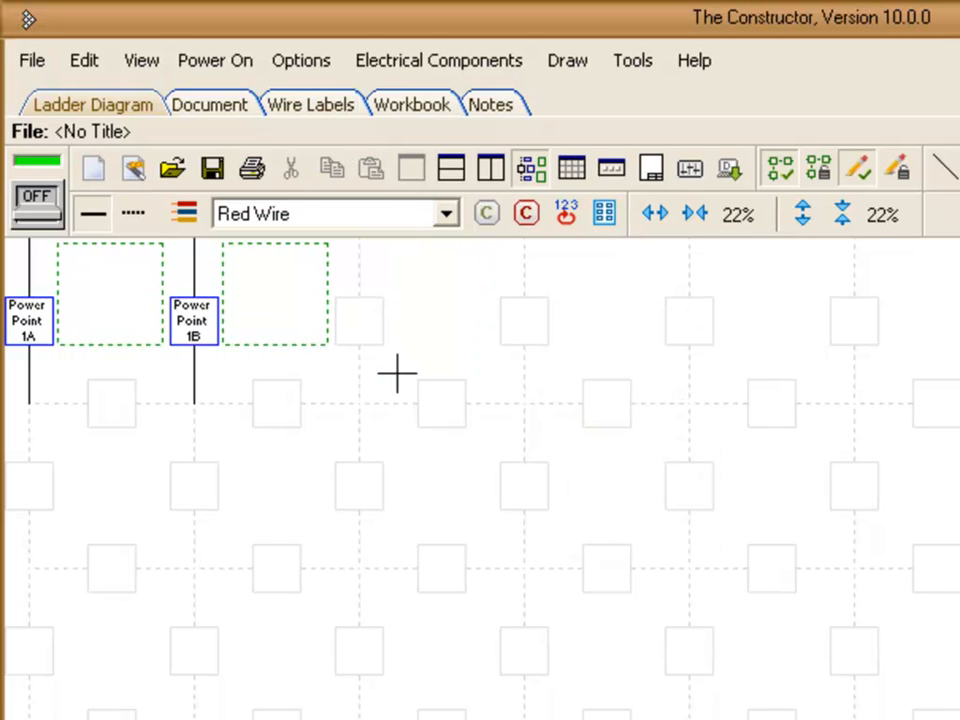
pyautogui.moveTo(218, 418)
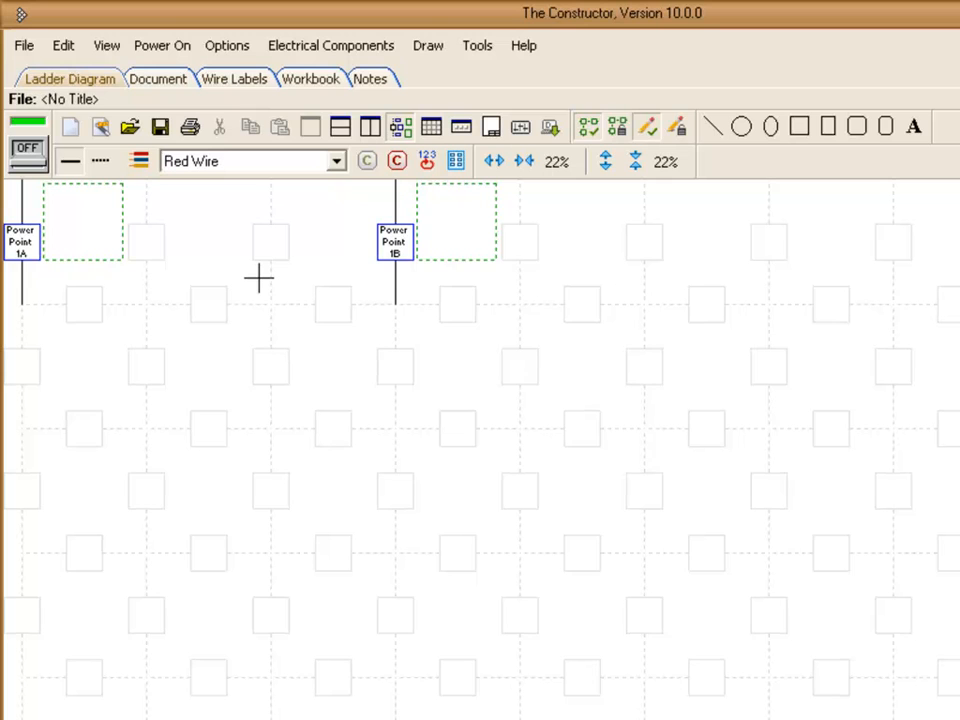
pyautogui.moveTo(42, 333)
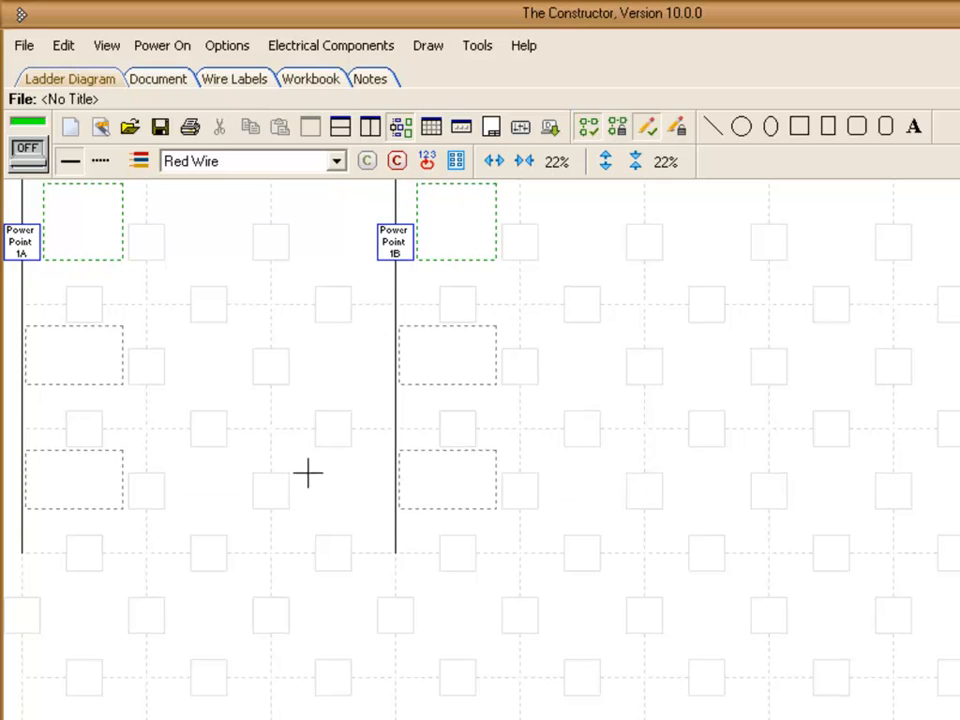
pyautogui.moveTo(218, 374)
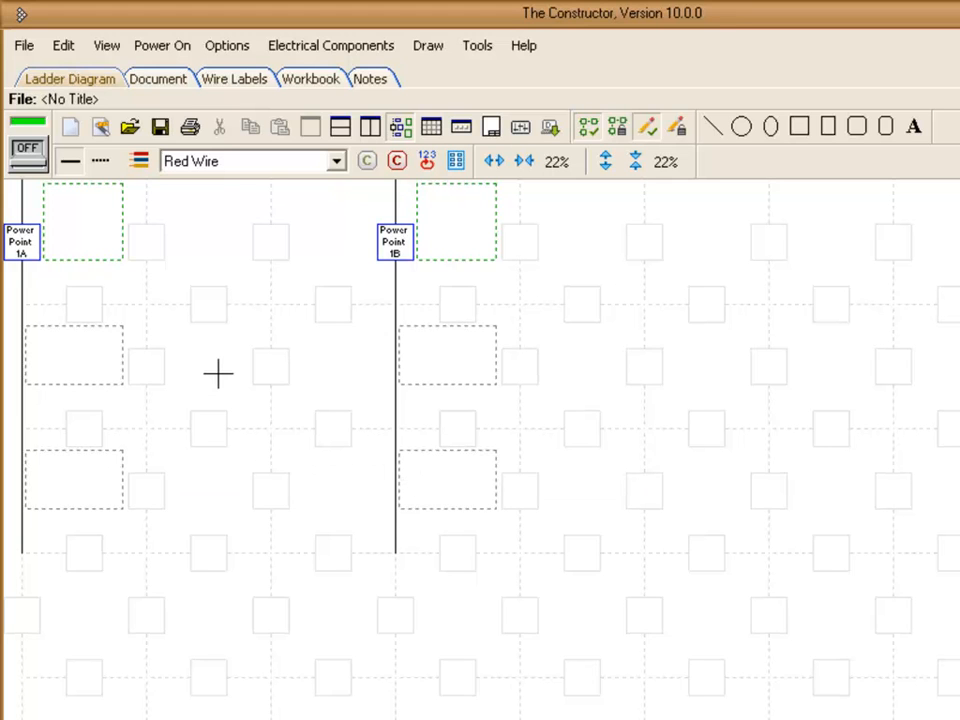
pyautogui.moveTo(112, 398)
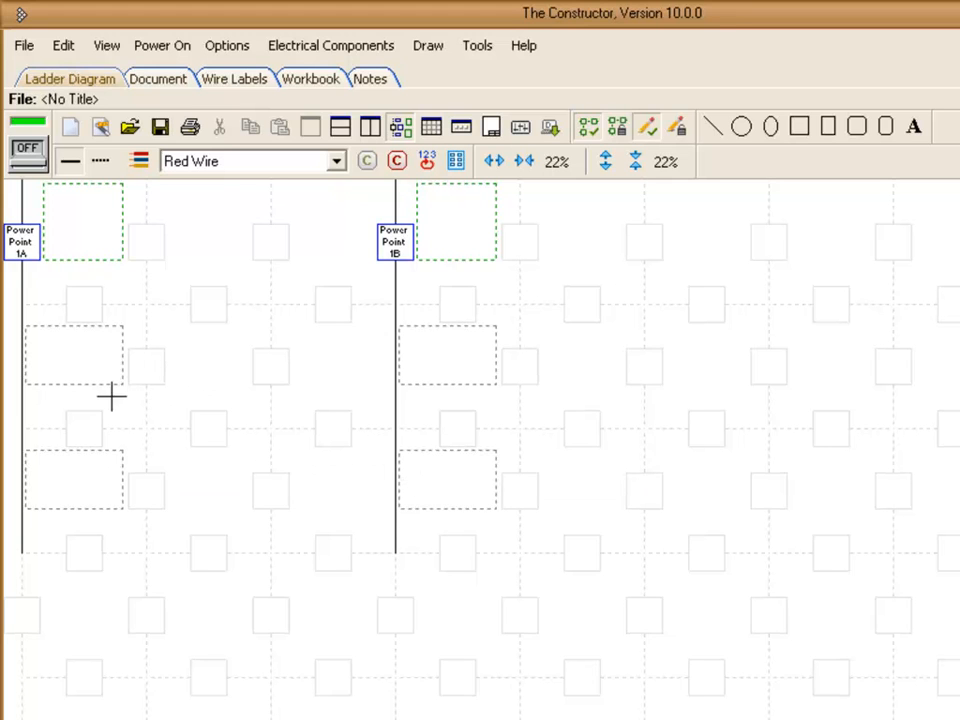
pyautogui.moveTo(90, 325)
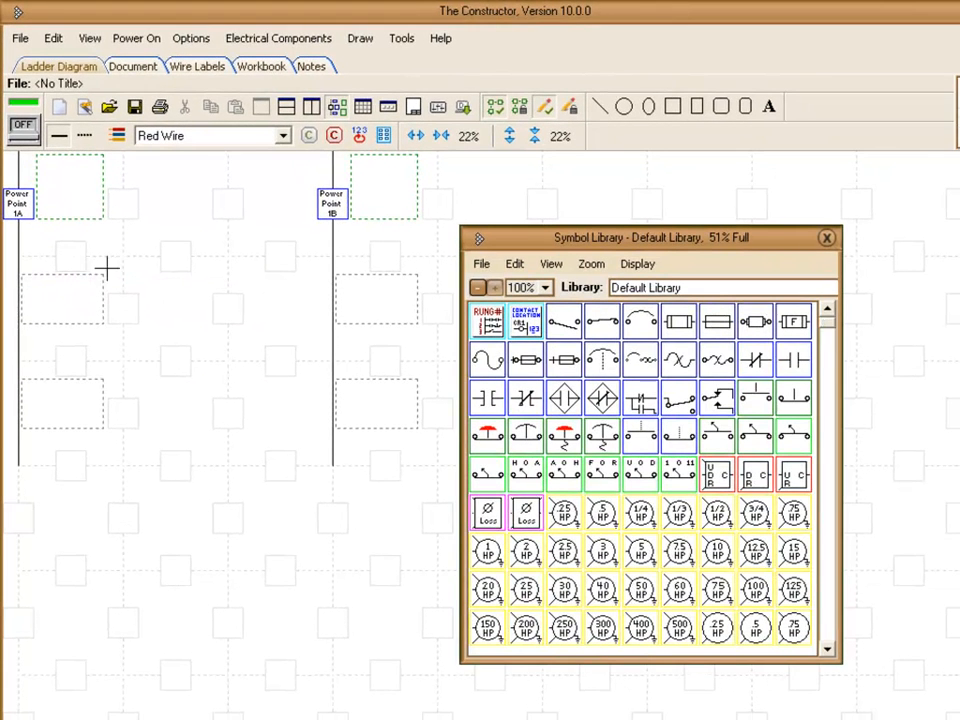
pyautogui.moveTo(525, 400)
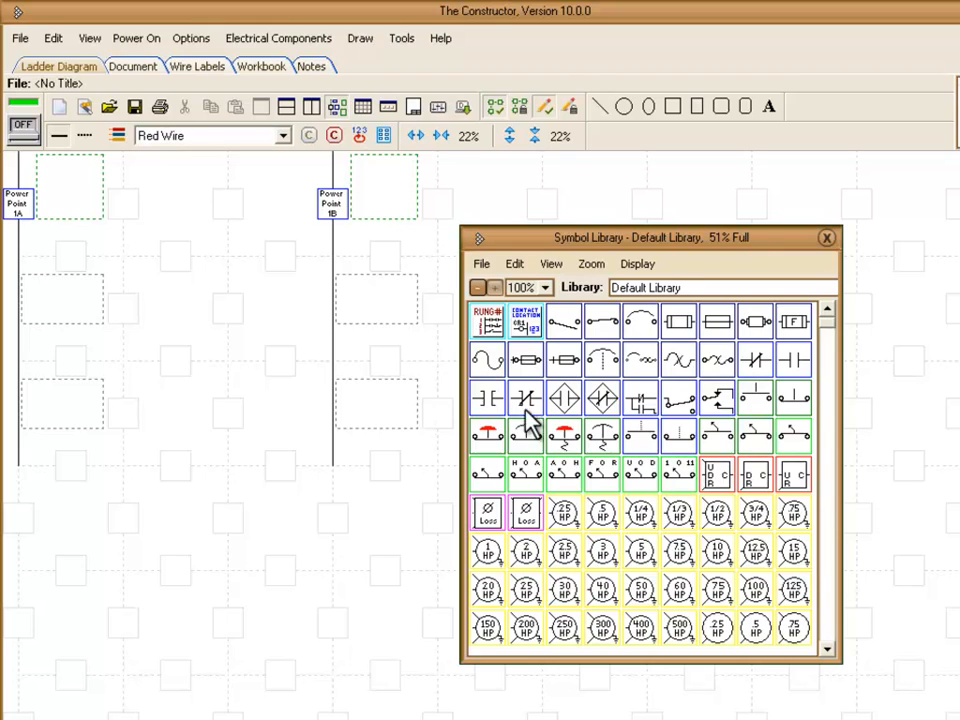
pyautogui.moveTo(790, 440)
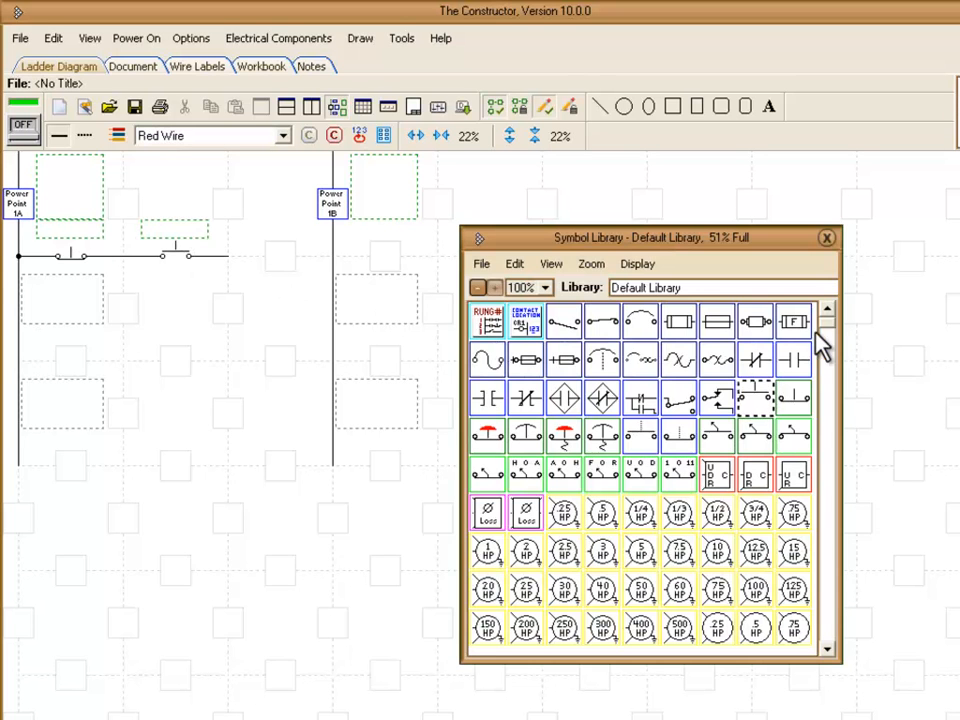
# Scroll down while placing the NC pushbutton, NO pushbutton and CR1 coil on rung 1
pyautogui.scroll(-3)
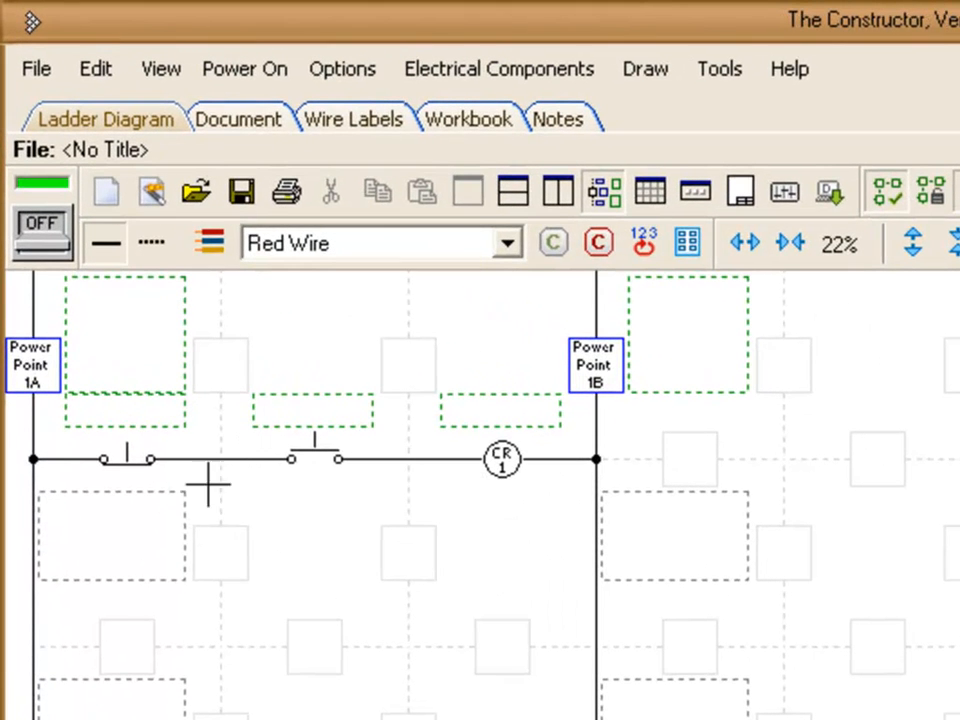
pyautogui.moveTo(267, 470)
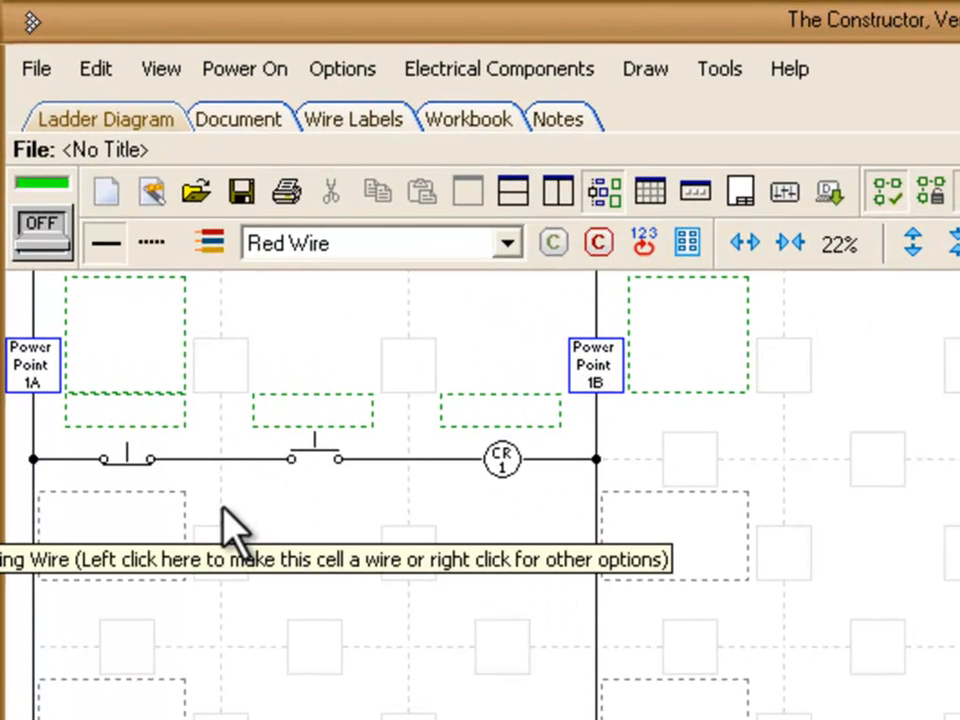
# Turn the cell below the start pushbutton into wire for the seal-in branch
pyautogui.click(220, 530)
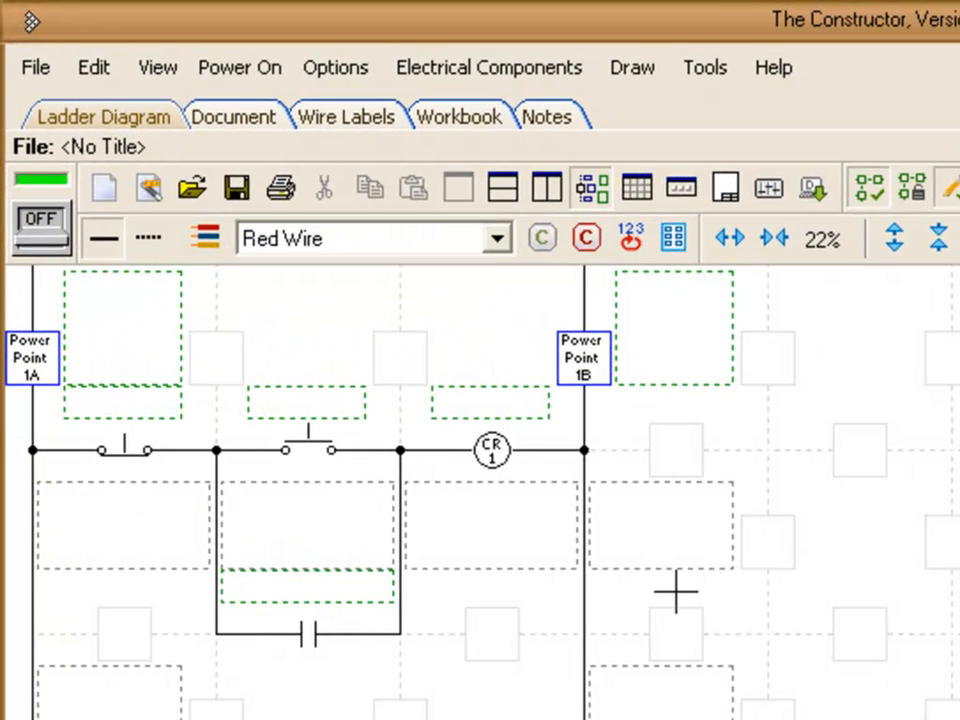
pyautogui.moveTo(150, 440)
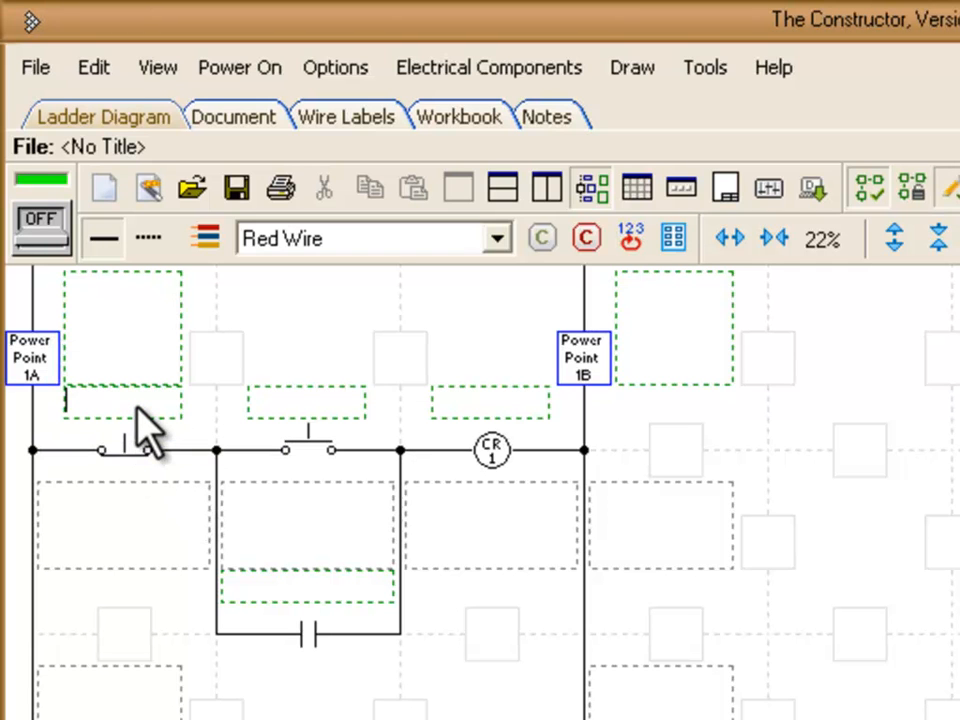
# Type the labels Stop and Start on the two first-rung pushbuttons
pyautogui.write('St')
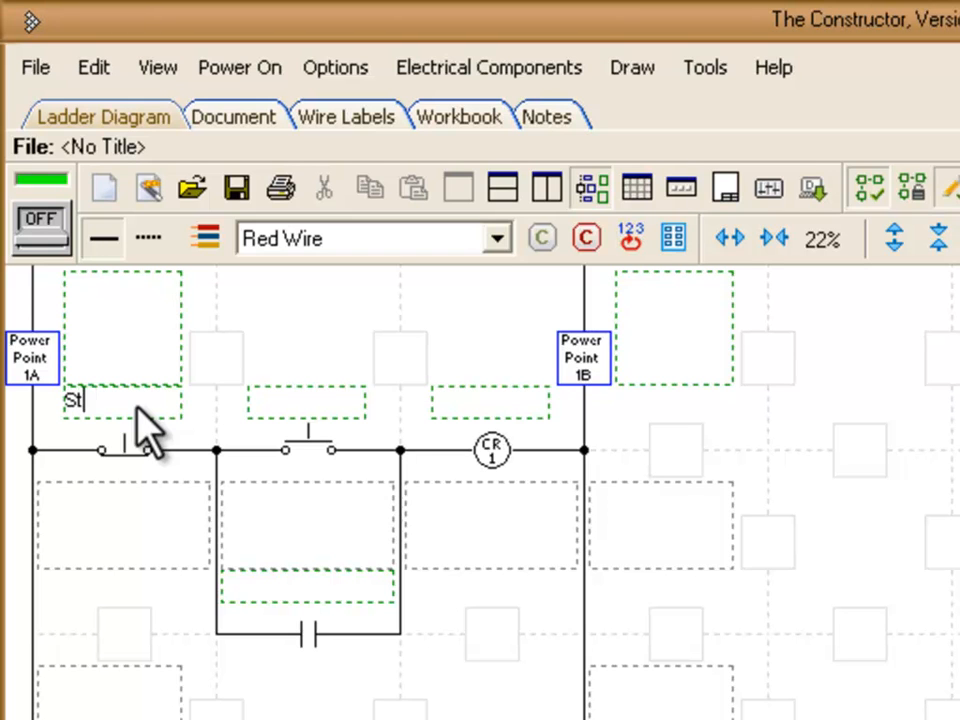
pyautogui.write('op')
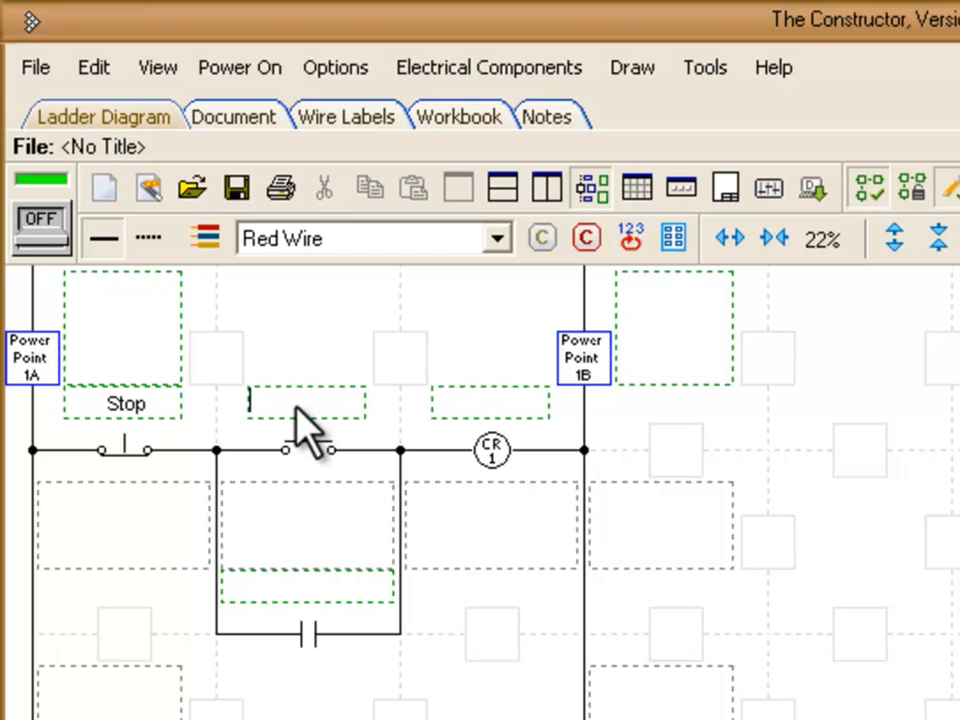
pyautogui.write('Start')
pyautogui.click(490, 402)
pyautogui.write('CR1')
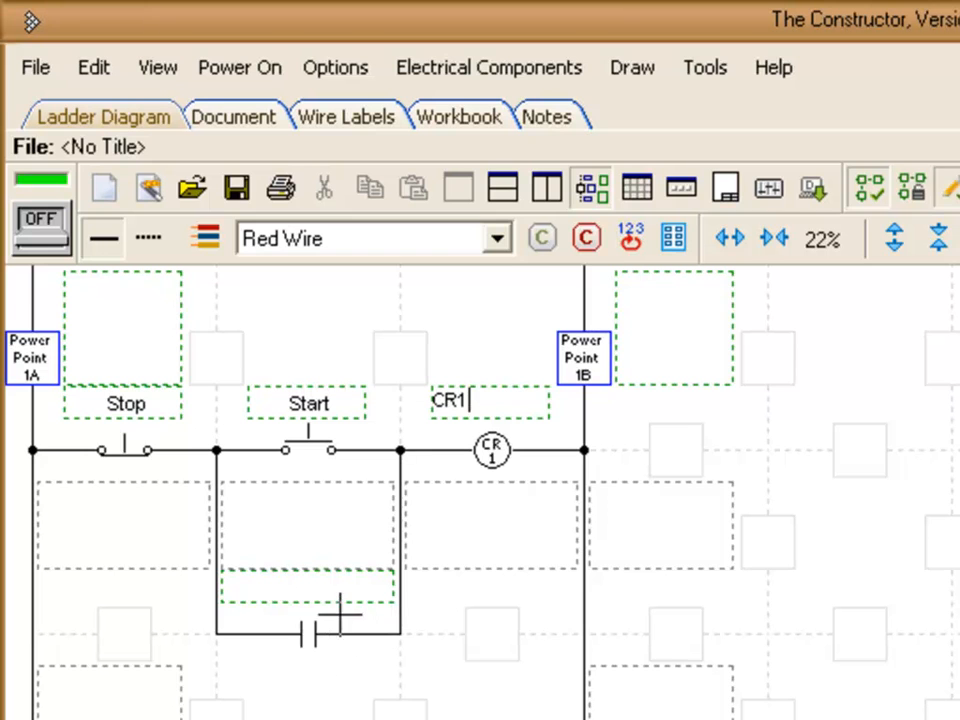
pyautogui.moveTo(325, 680)
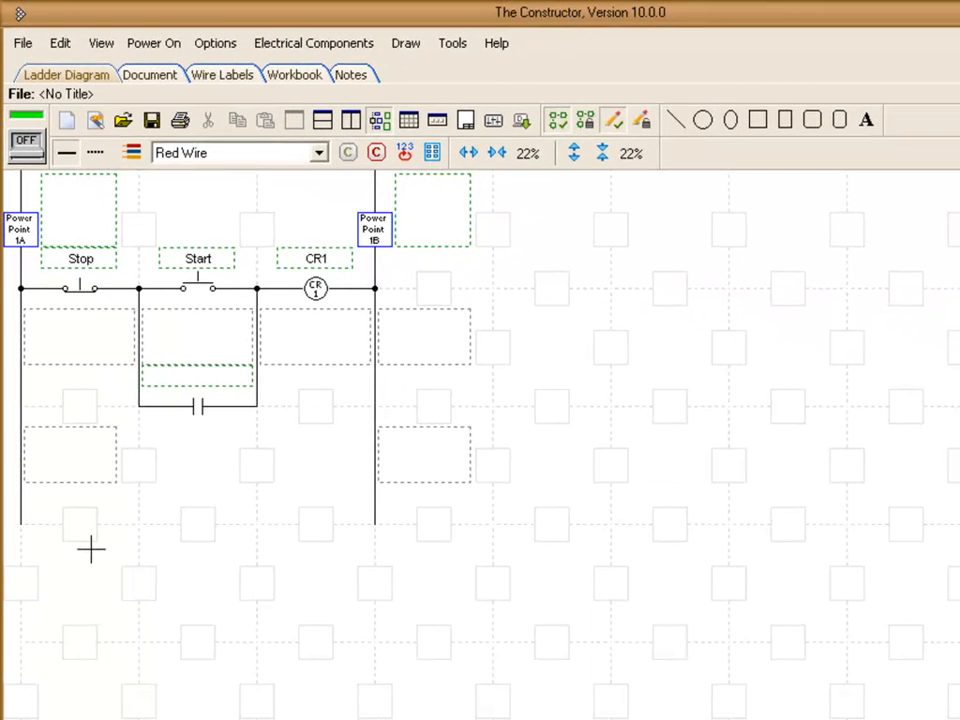
pyautogui.moveTo(105, 515)
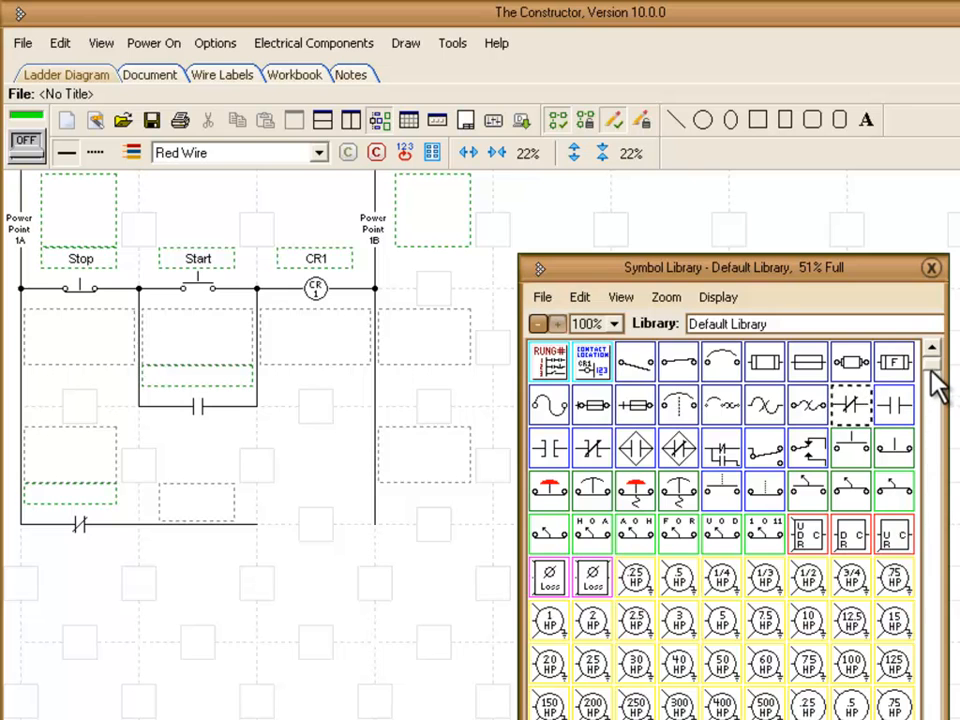
# Scroll down to make room for rung 2's NC contact and green light
pyautogui.scroll(-3)
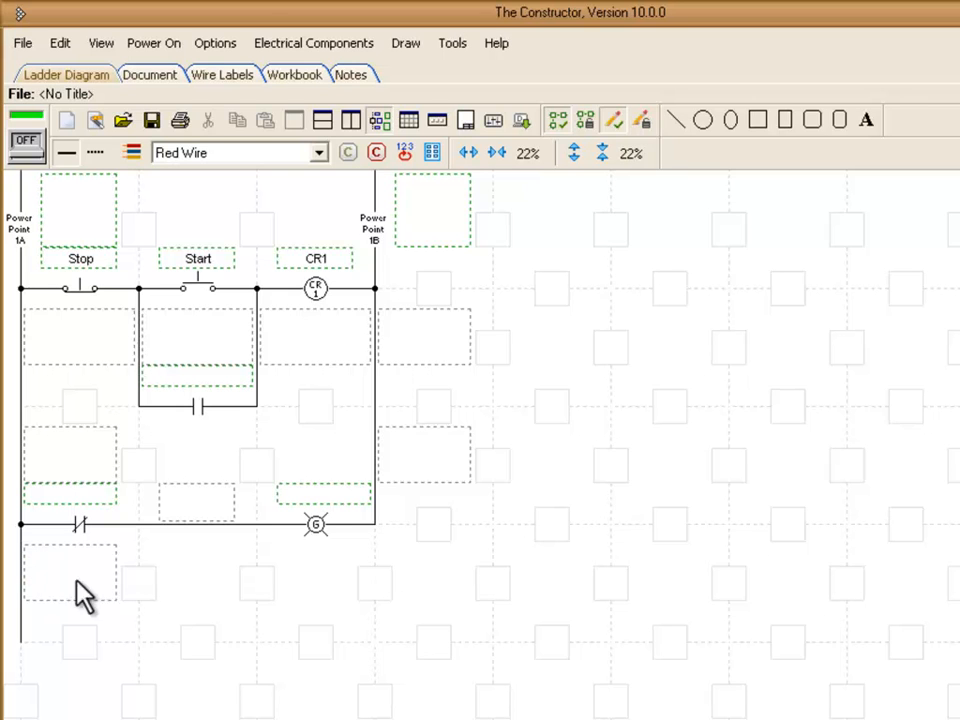
pyautogui.moveTo(378, 555)
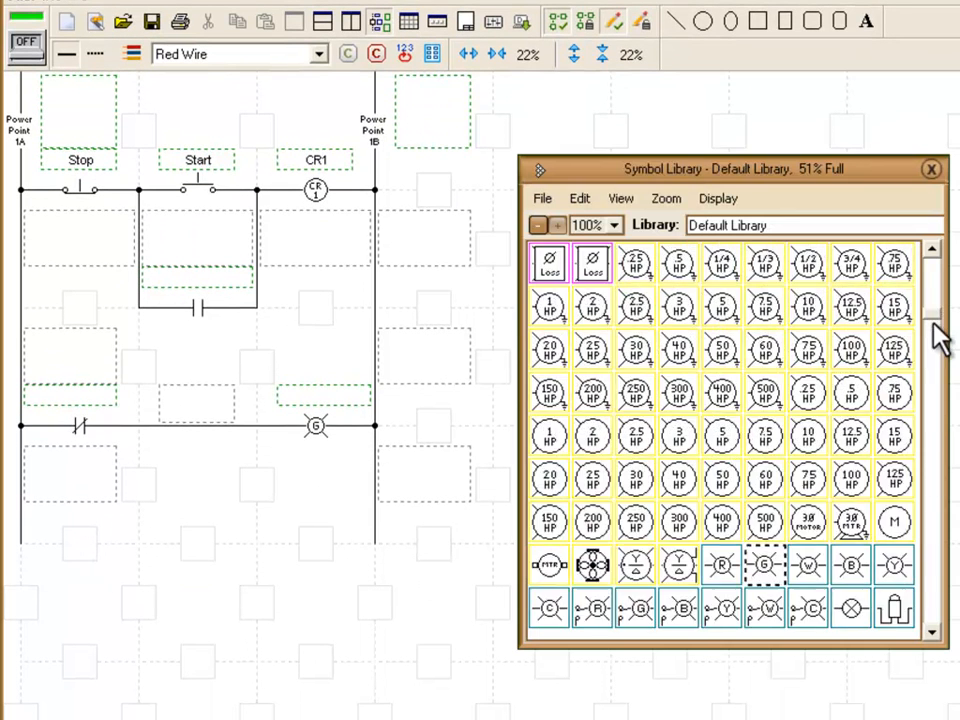
# Place a red pilot light R at the end of the third rung
pyautogui.click(930, 168)
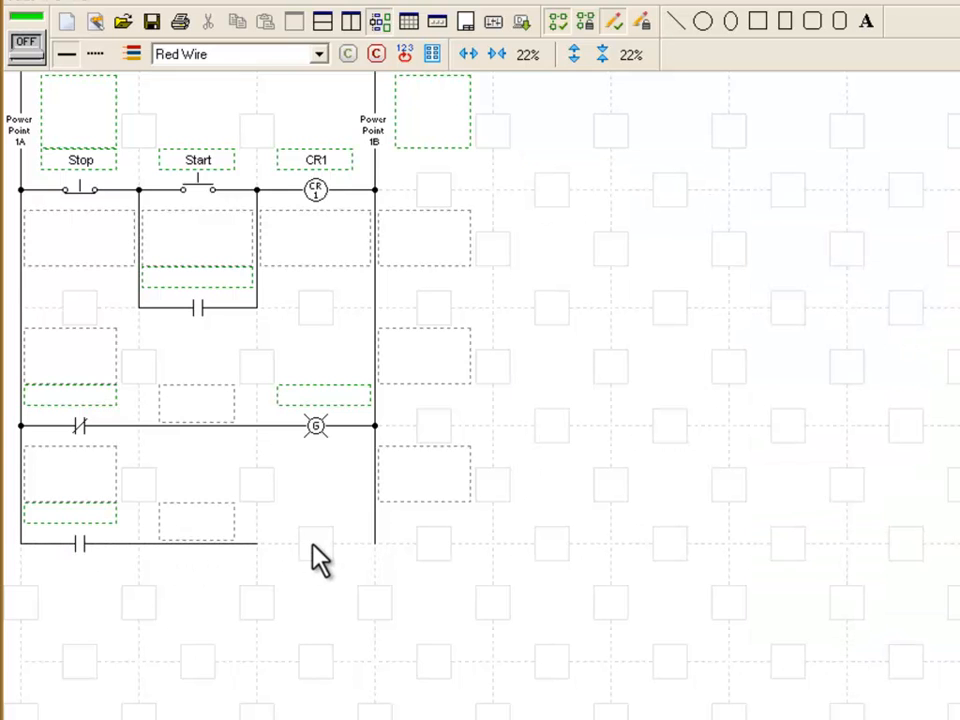
pyautogui.click(433, 53)
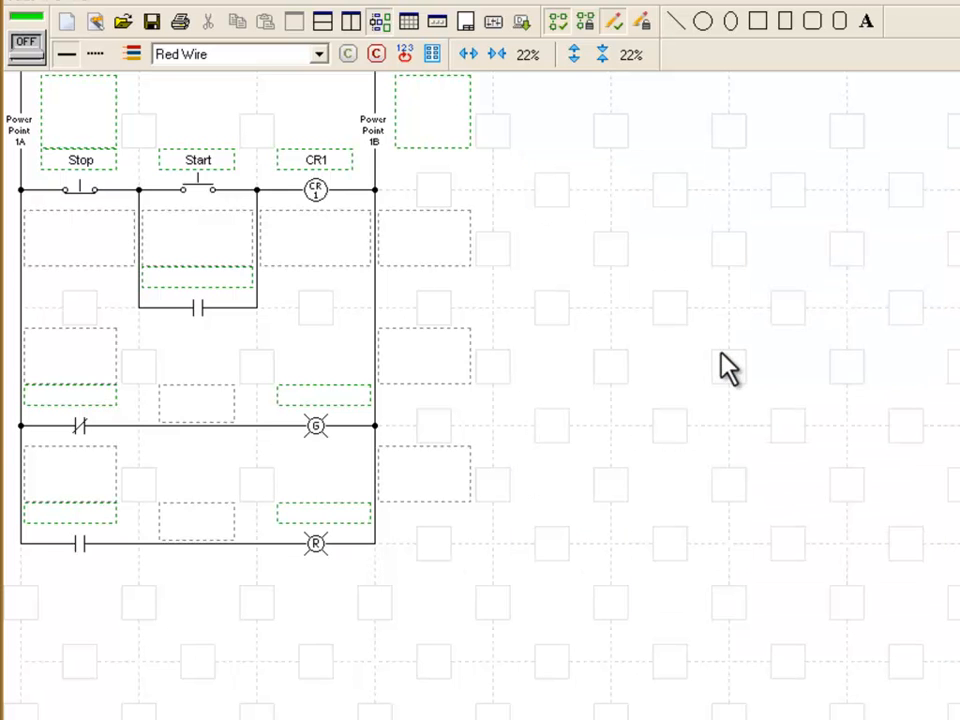
pyautogui.moveTo(728, 360)
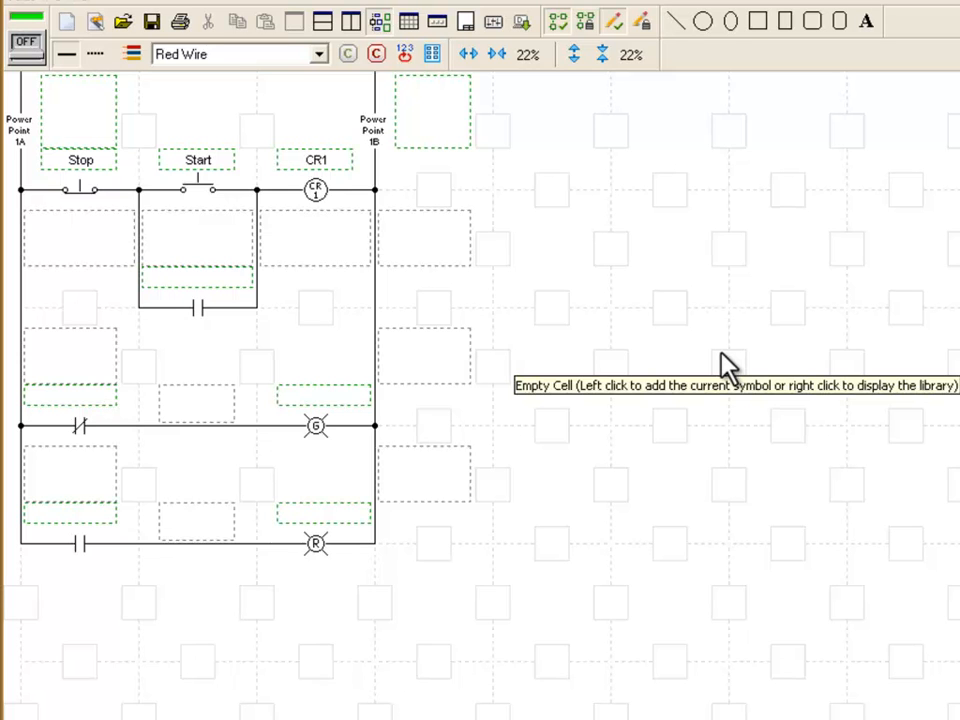
pyautogui.moveTo(686, 352)
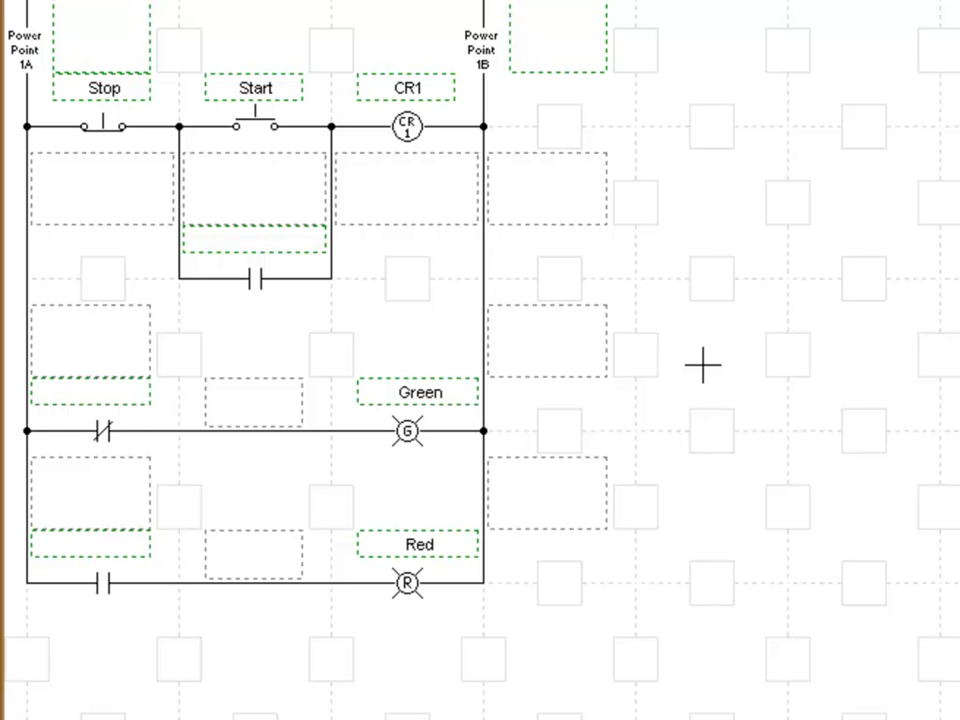
pyautogui.moveTo(583, 330)
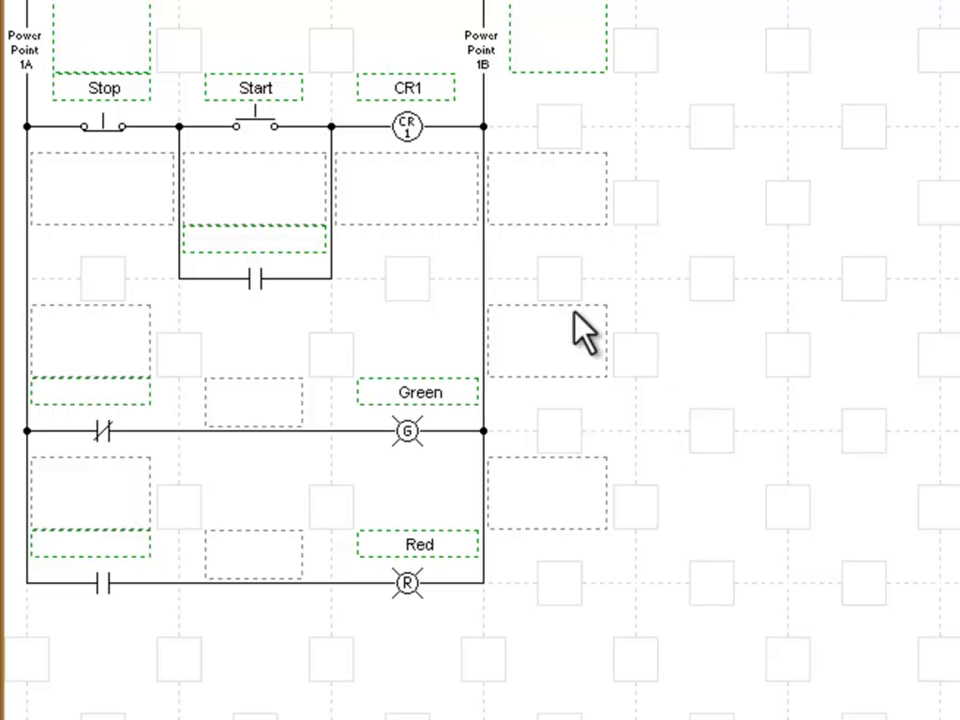
# Assign the seal-in contact under Start to the Standard CR1 relay
pyautogui.rightClick(255, 275)
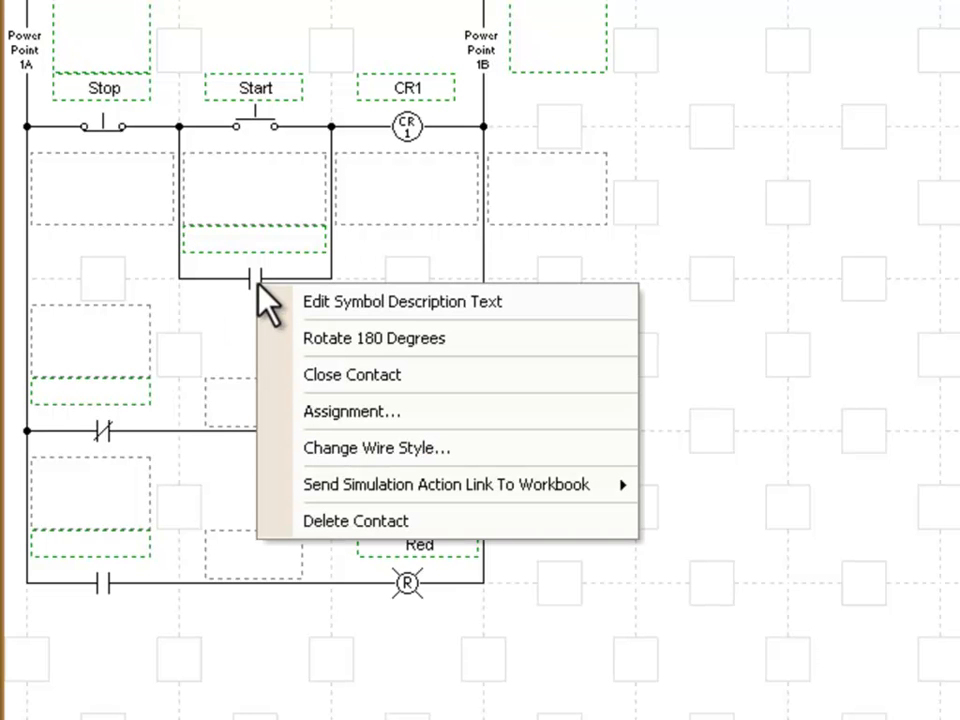
pyautogui.moveTo(420, 411)
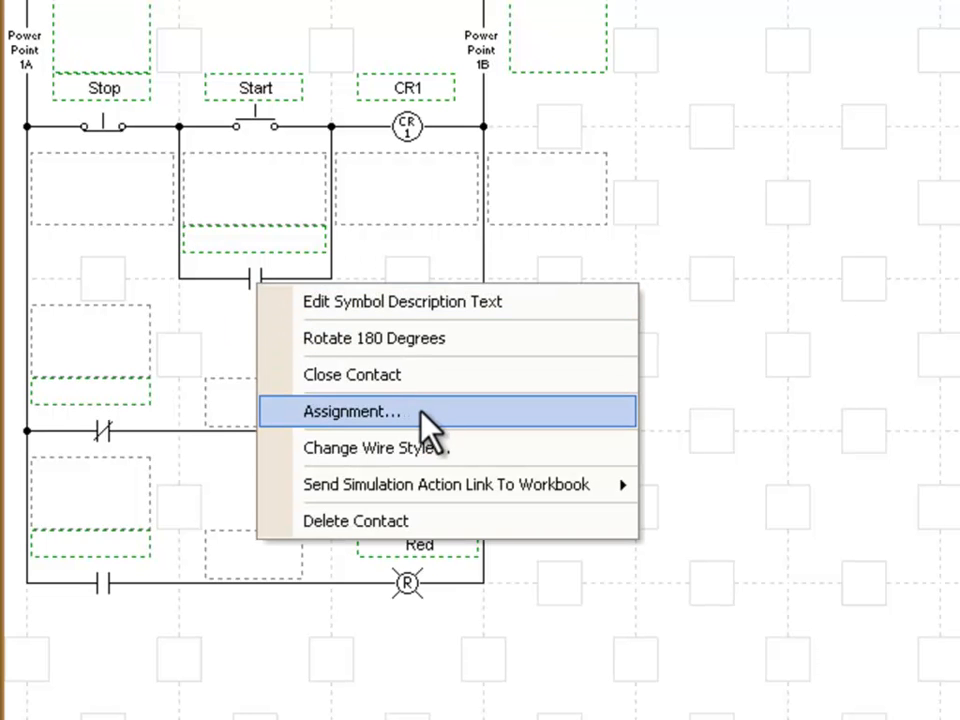
pyautogui.click(351, 411)
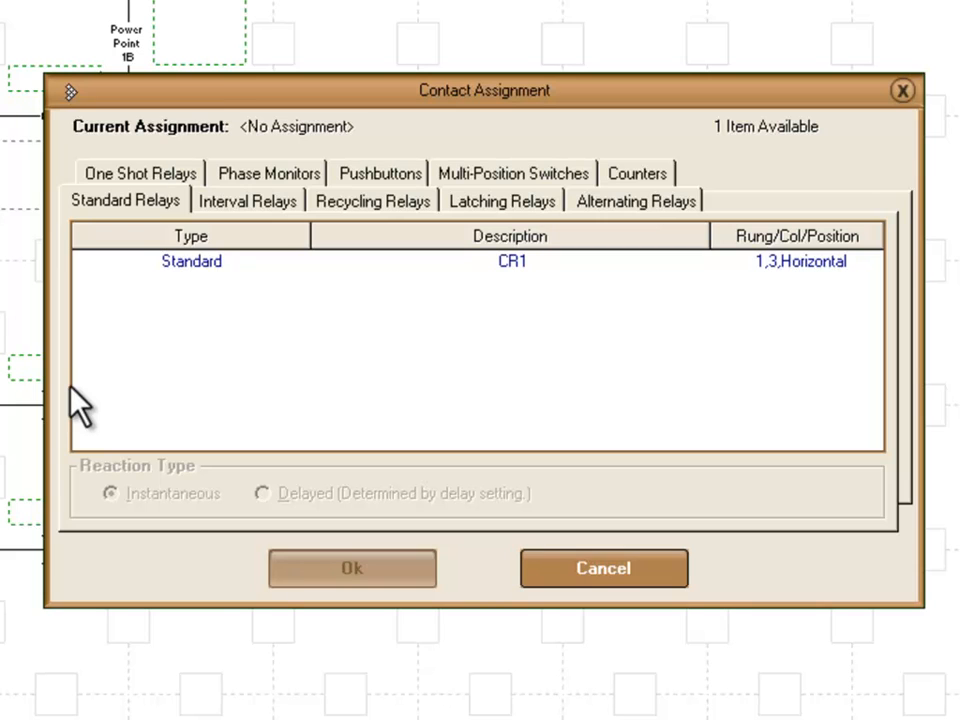
pyautogui.moveTo(425, 230)
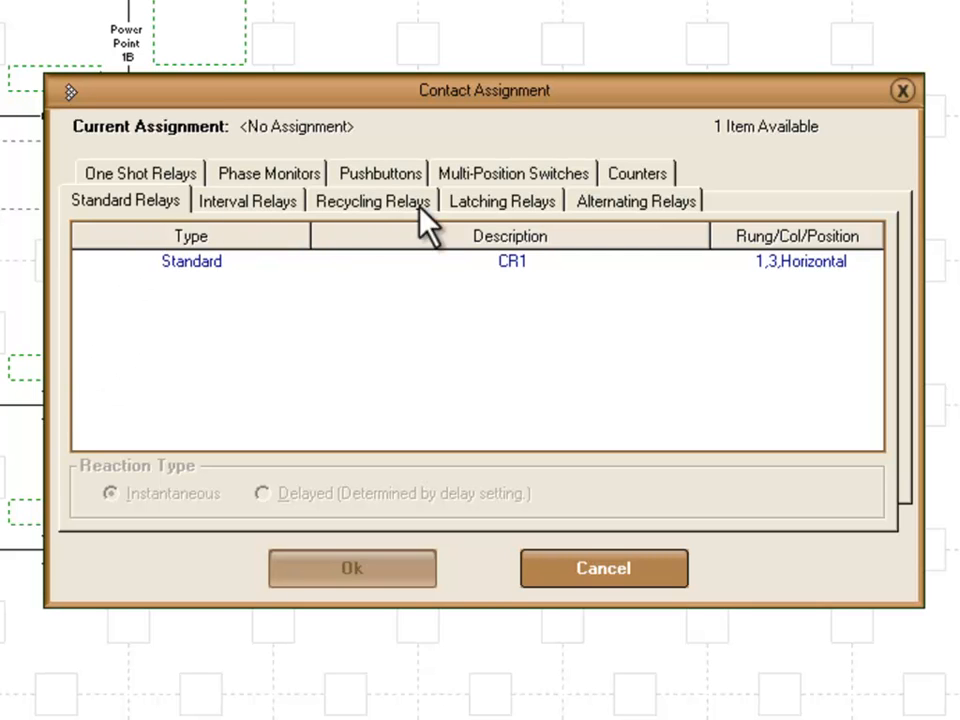
pyautogui.moveTo(423, 220)
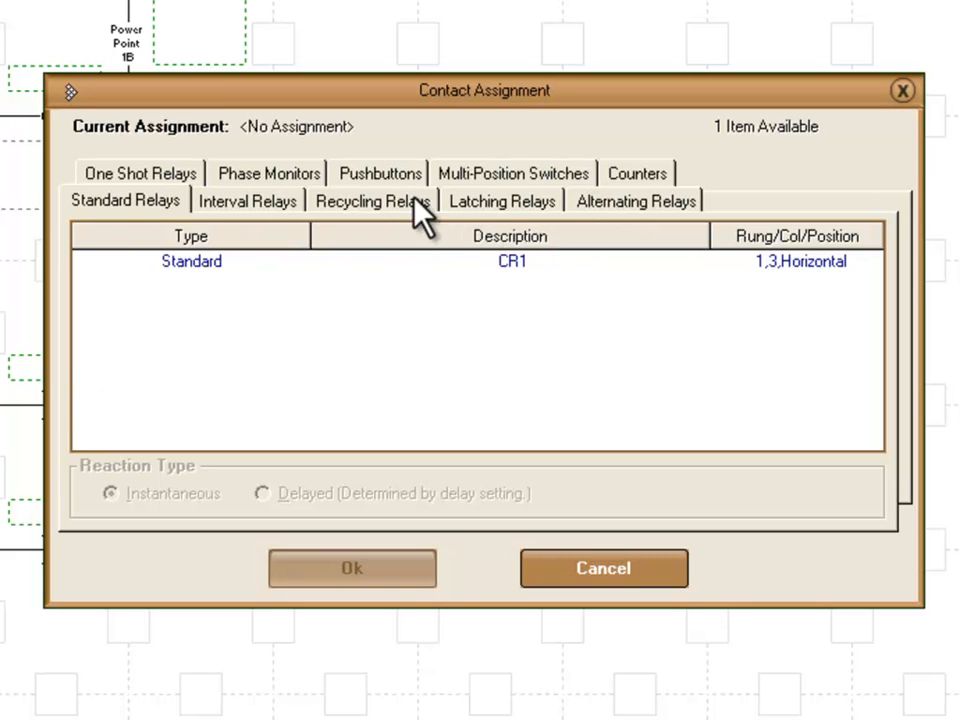
pyautogui.moveTo(275, 210)
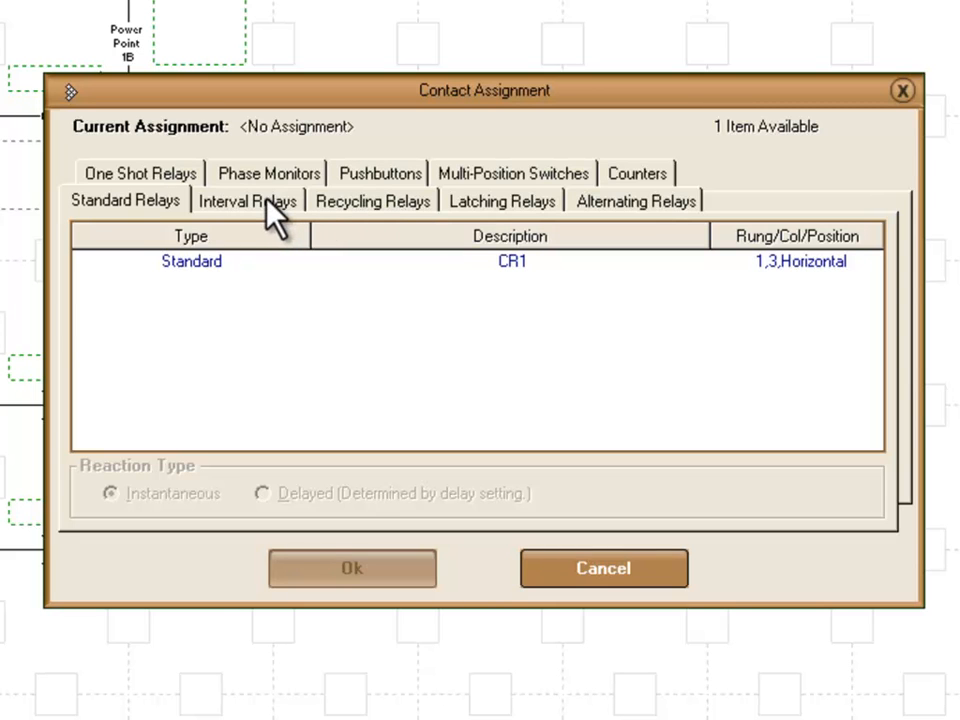
pyautogui.moveTo(360, 235)
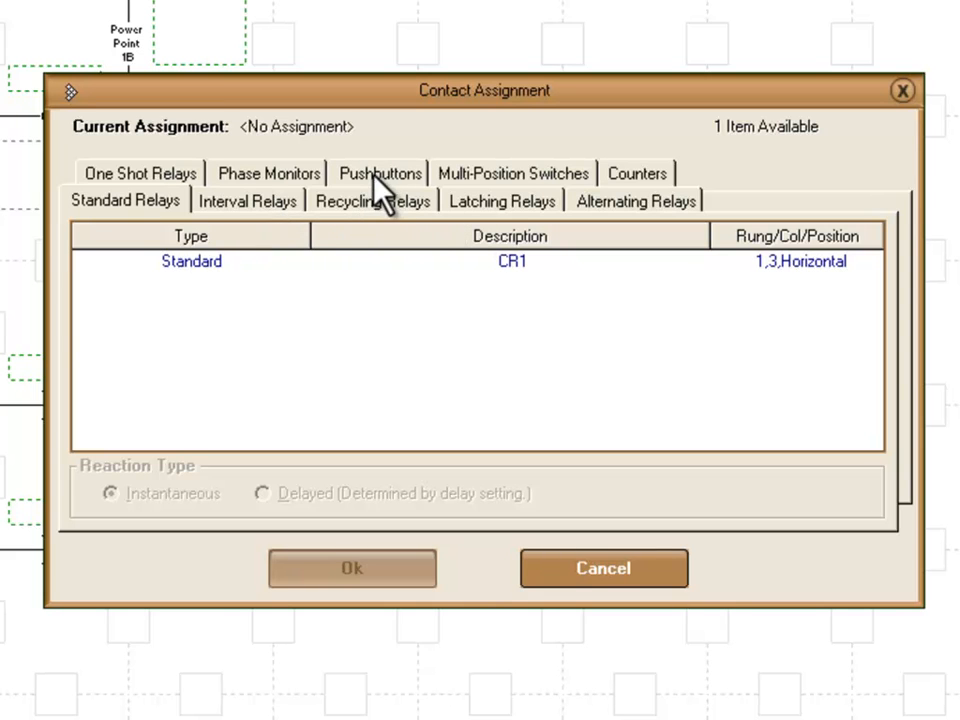
pyautogui.moveTo(290, 205)
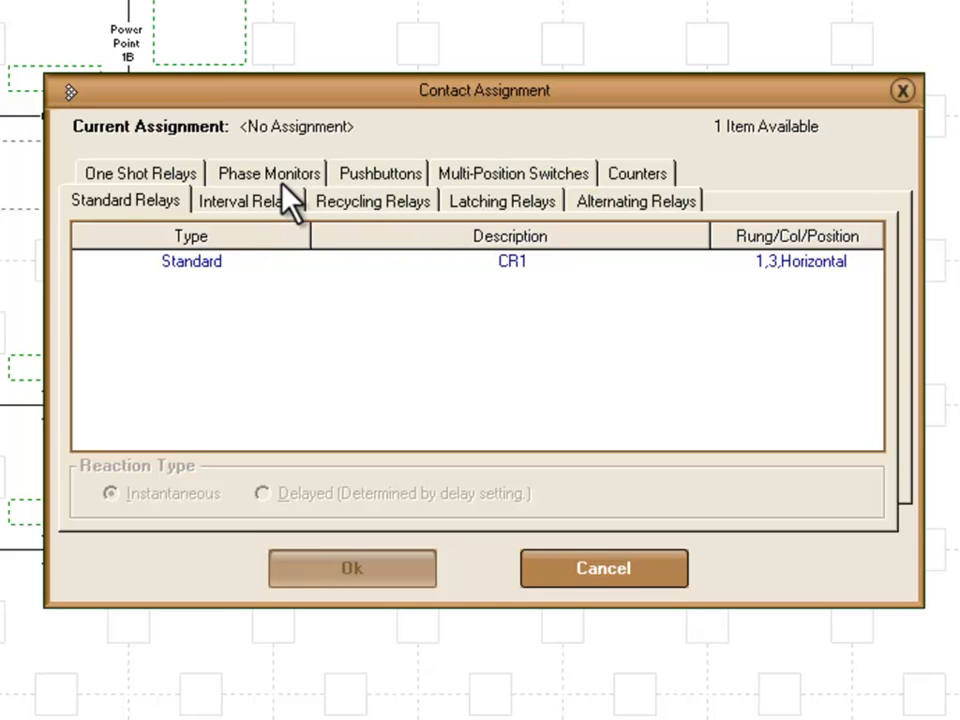
pyautogui.moveTo(130, 240)
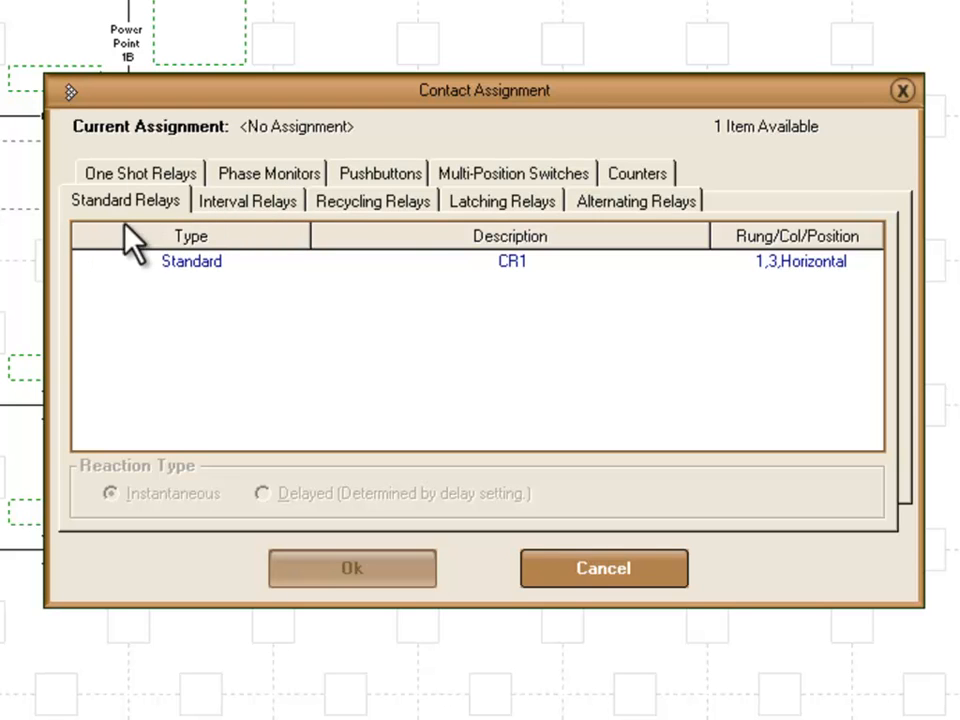
pyautogui.moveTo(225, 285)
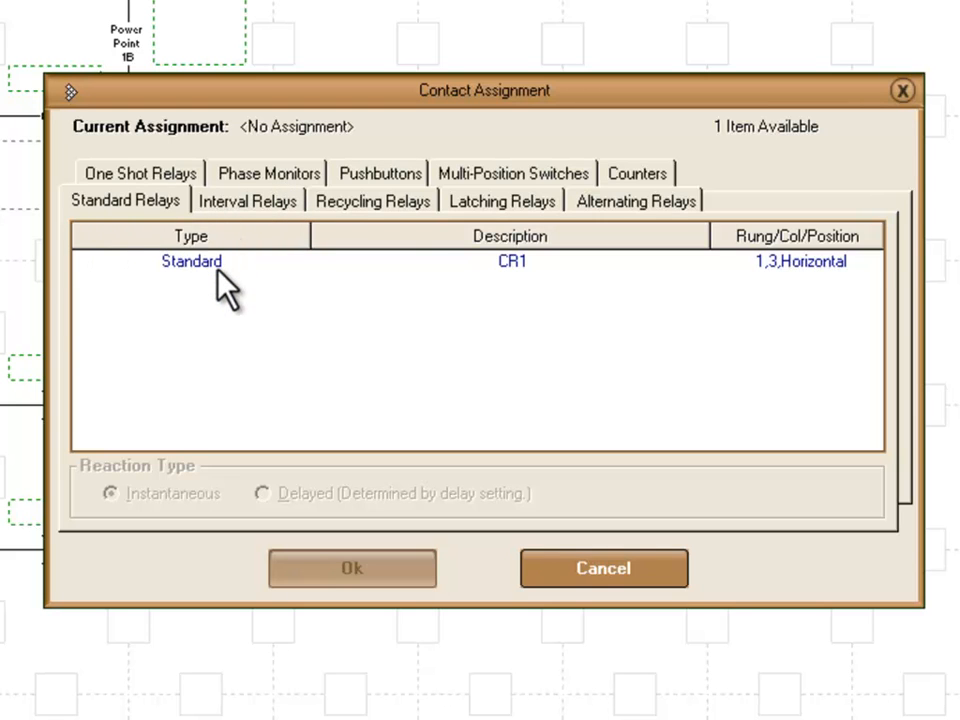
pyautogui.click(190, 261)
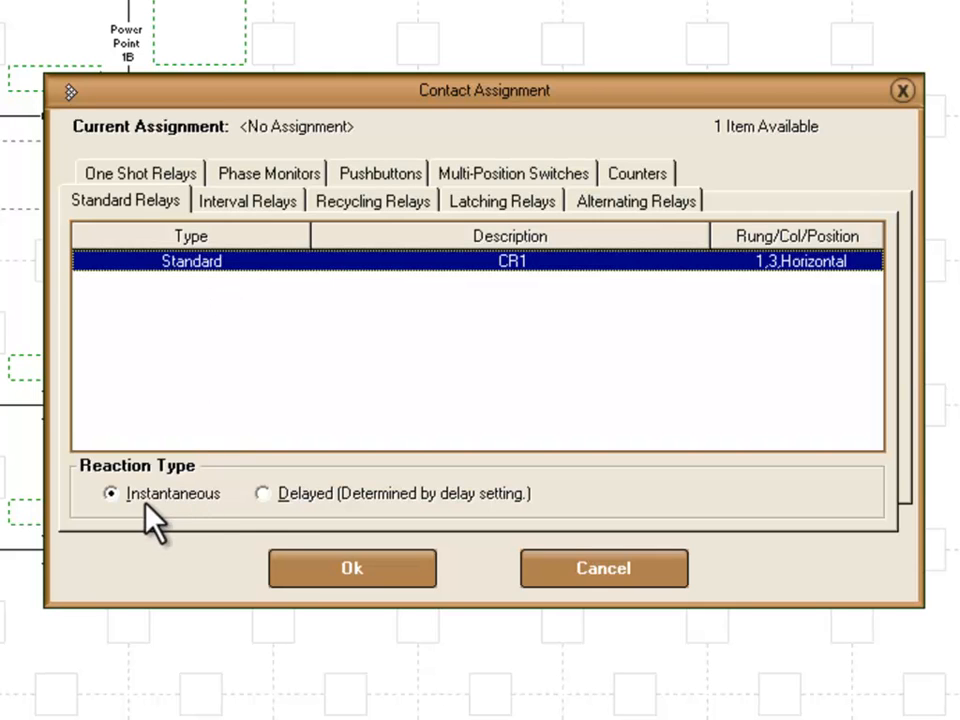
pyautogui.moveTo(135, 530)
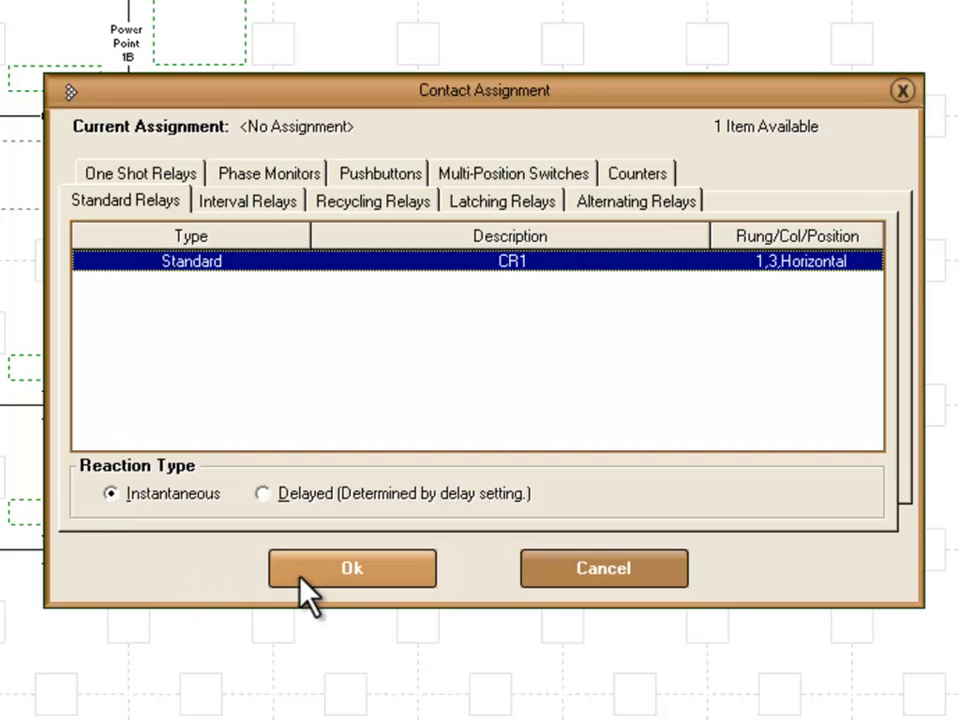
pyautogui.click(351, 568)
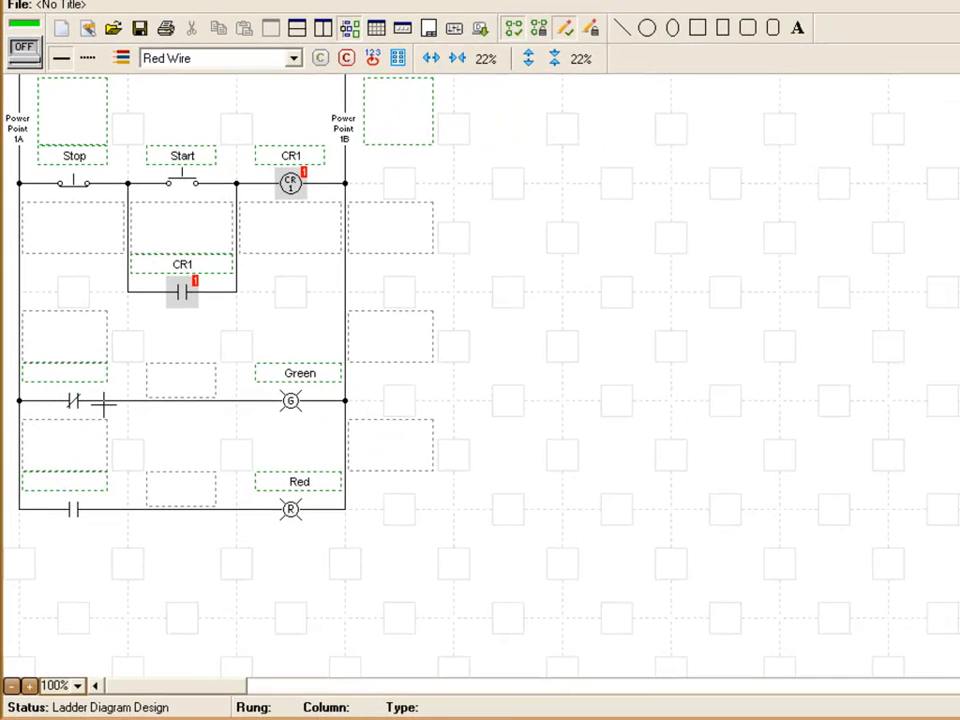
# Assign the Green and Red rung contacts to the Standard CR1 relay
pyautogui.rightClick(72, 401)
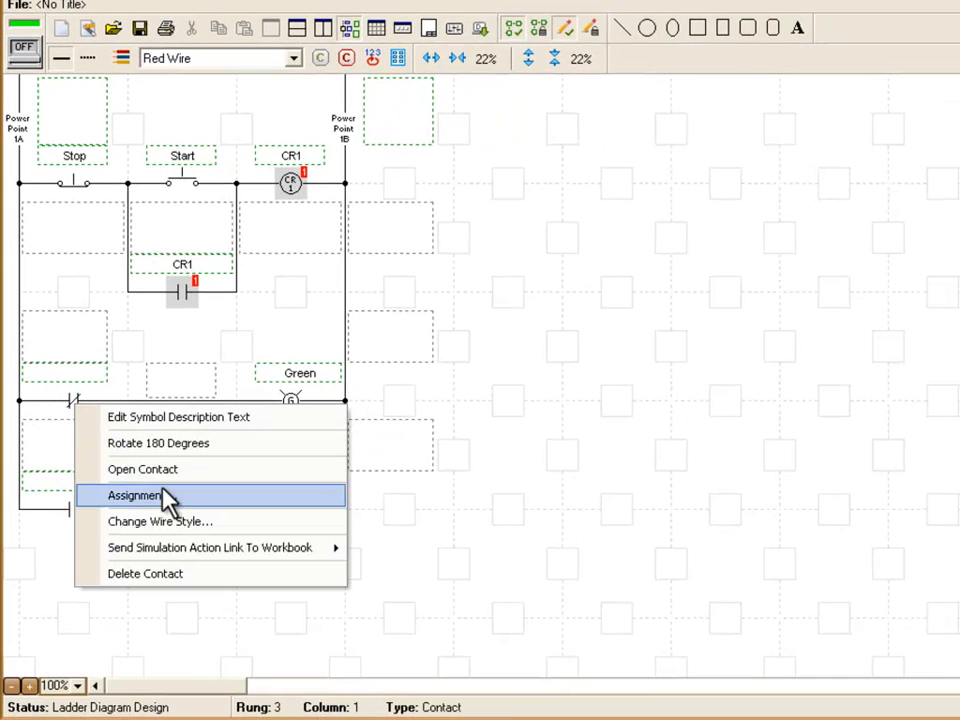
pyautogui.click(134, 495)
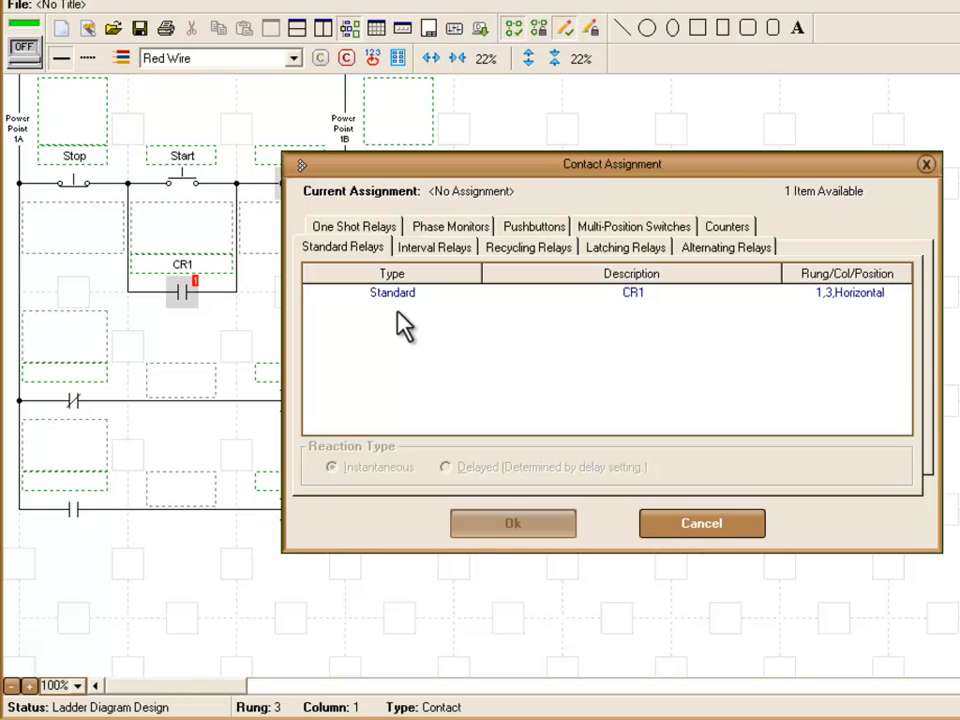
pyautogui.click(391, 292)
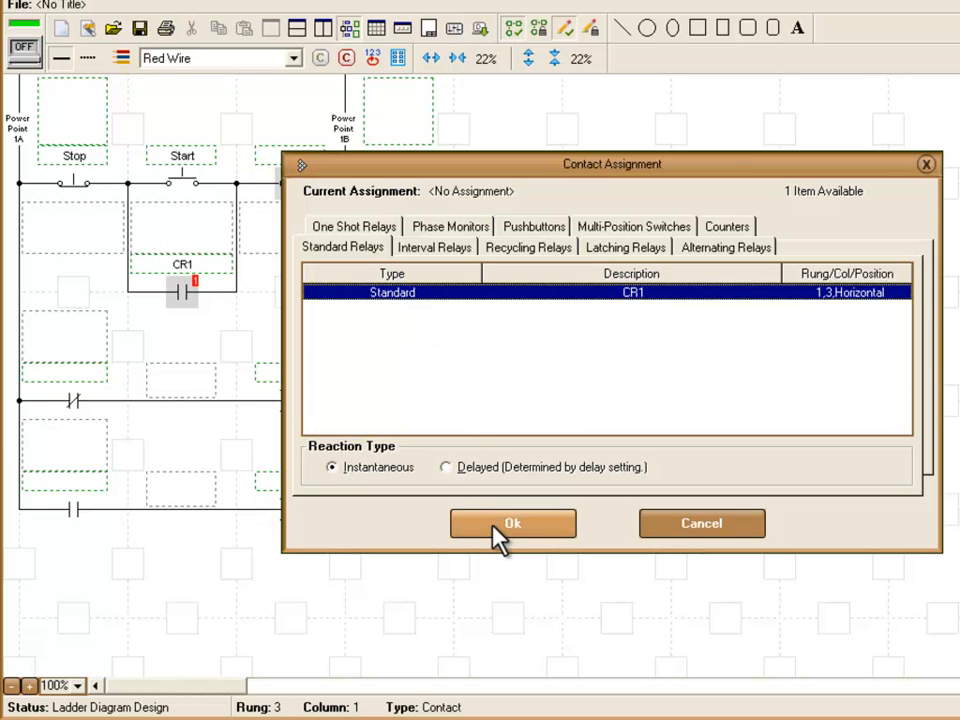
pyautogui.click(513, 523)
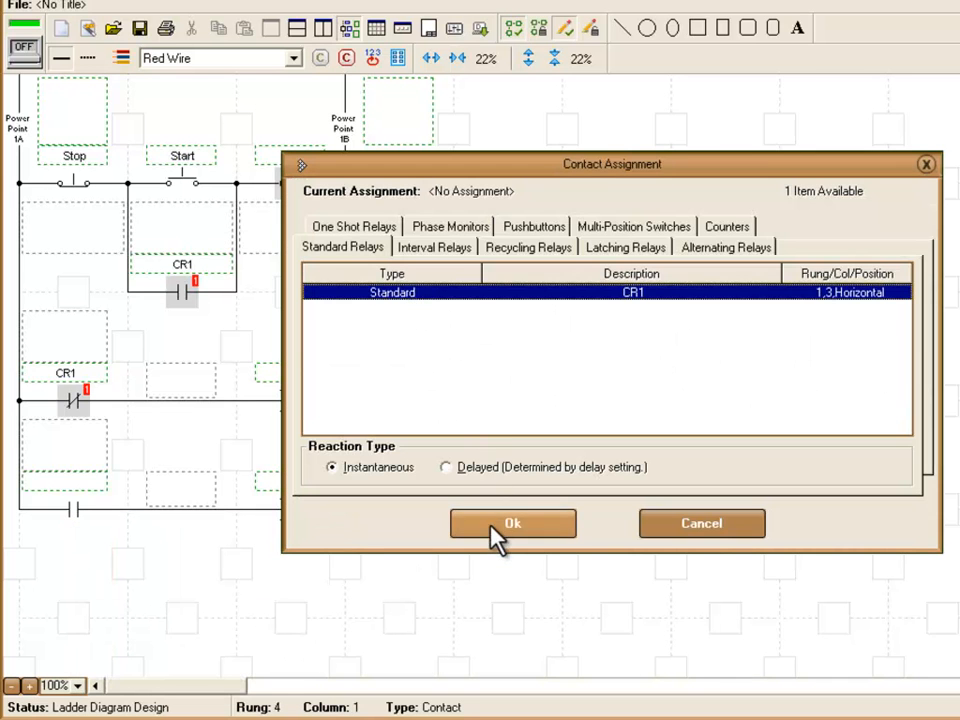
pyautogui.click(512, 523)
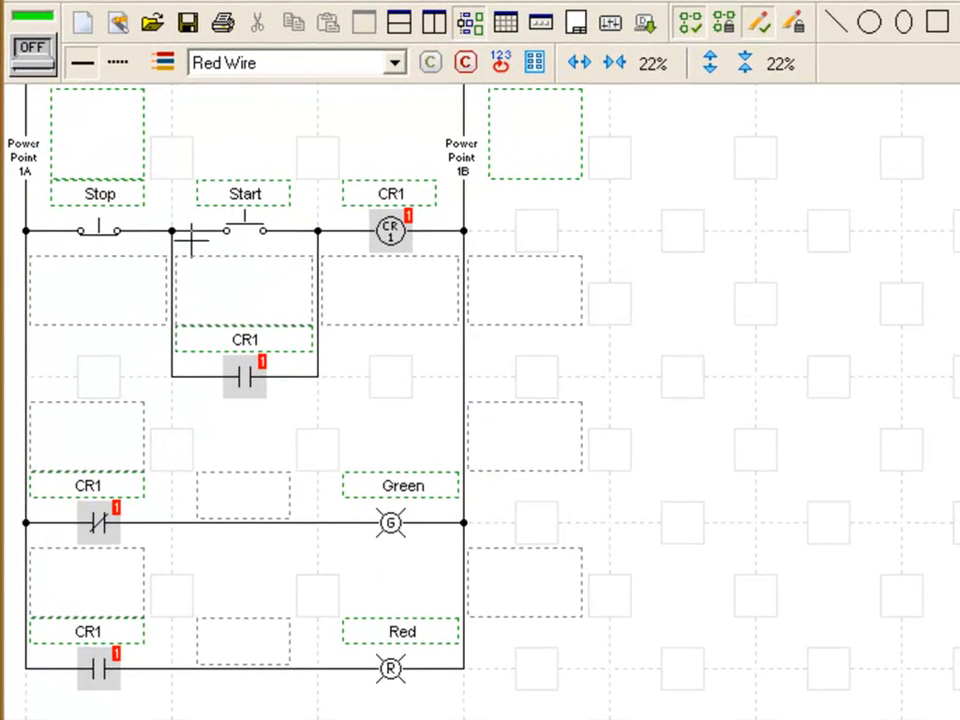
# Power on the simulation to test CR1 latching, then return to design mode
pyautogui.click(32, 50)
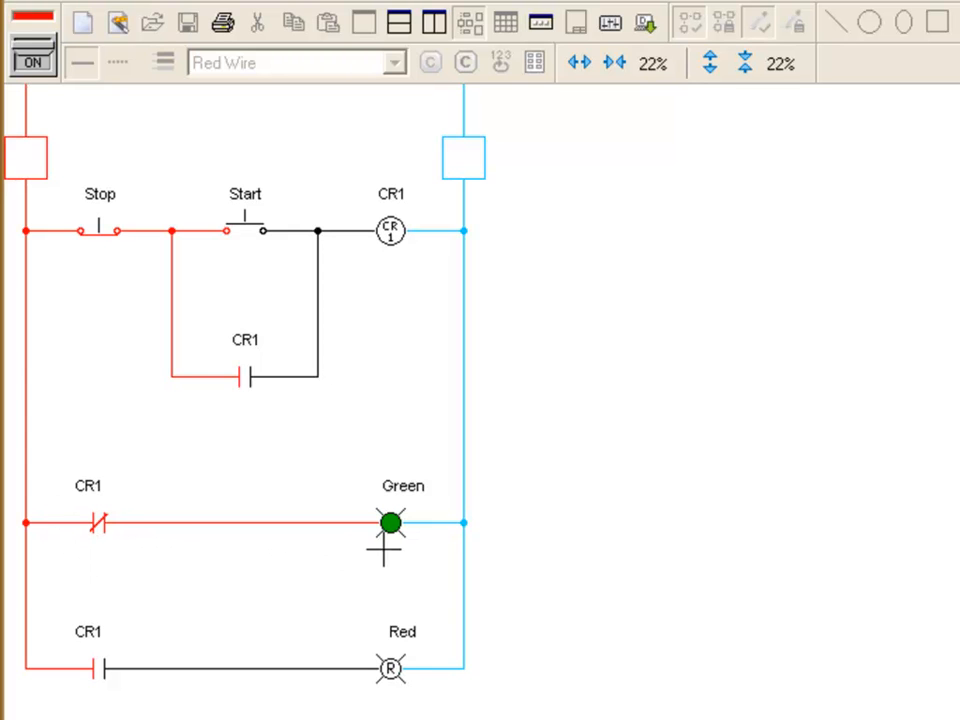
pyautogui.moveTo(288, 372)
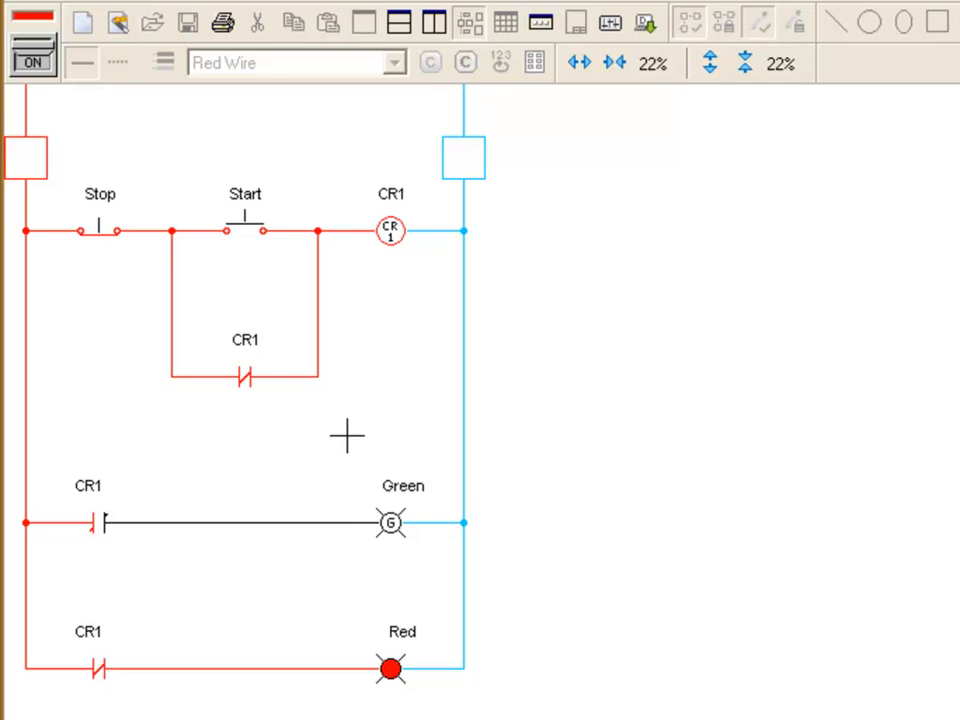
pyautogui.click(32, 47)
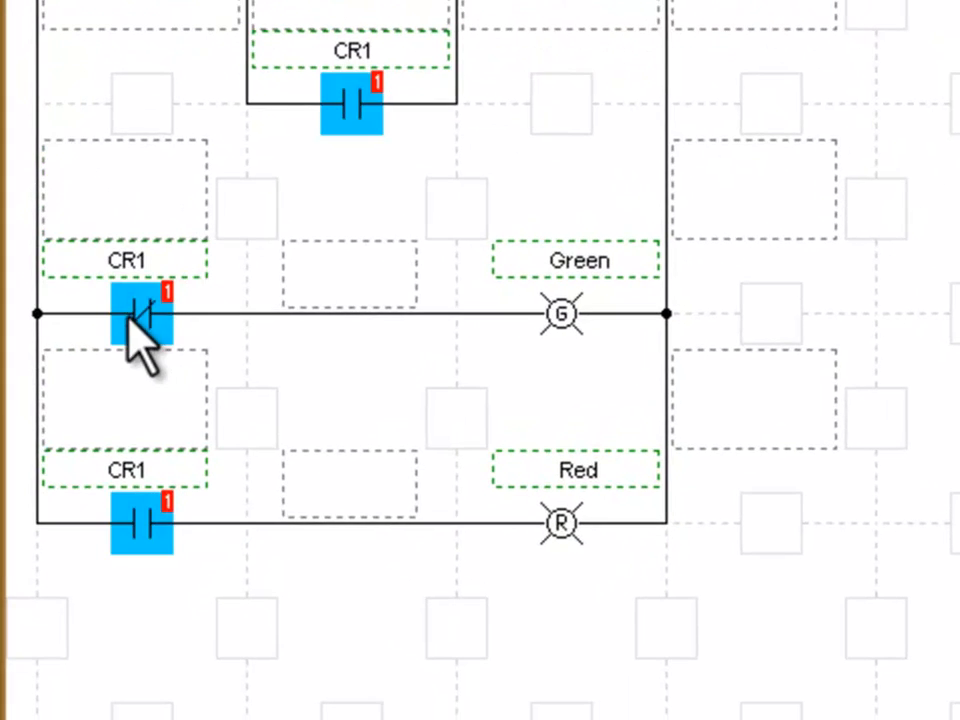
# Change the Green rung's CR1 contact reaction type from instantaneous to Delayed
pyautogui.rightClick(140, 315)
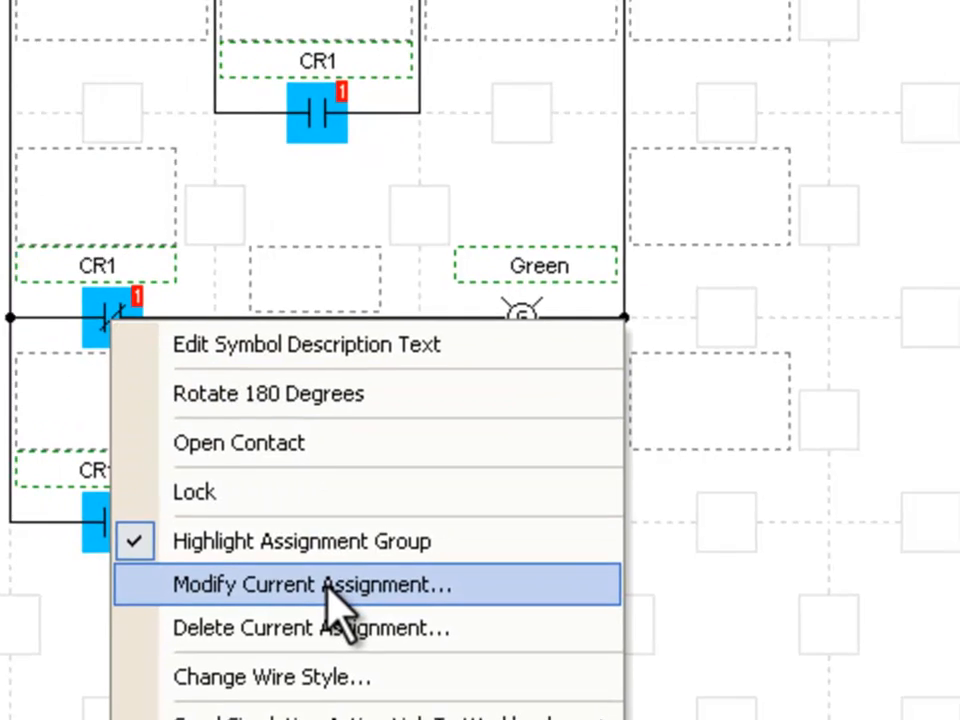
pyautogui.click(306, 584)
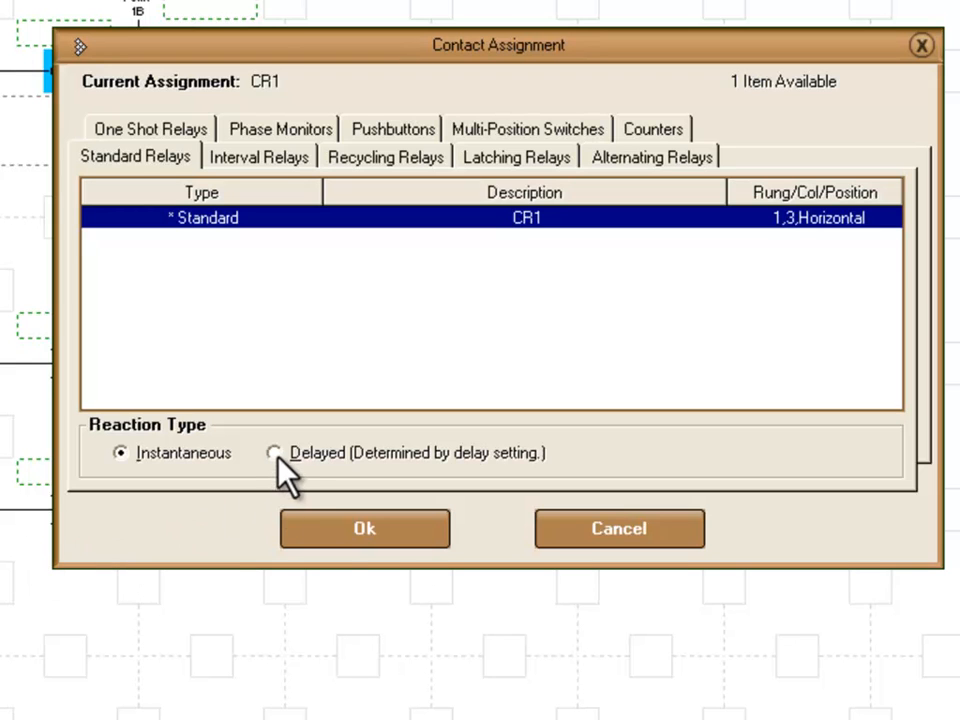
pyautogui.click(275, 453)
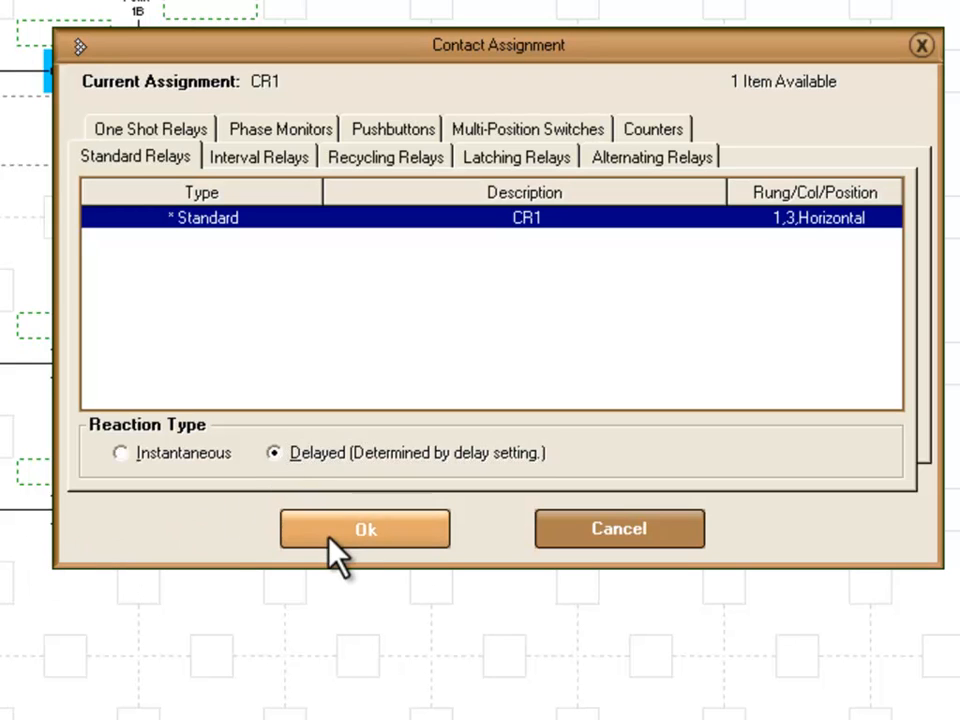
pyautogui.click(365, 529)
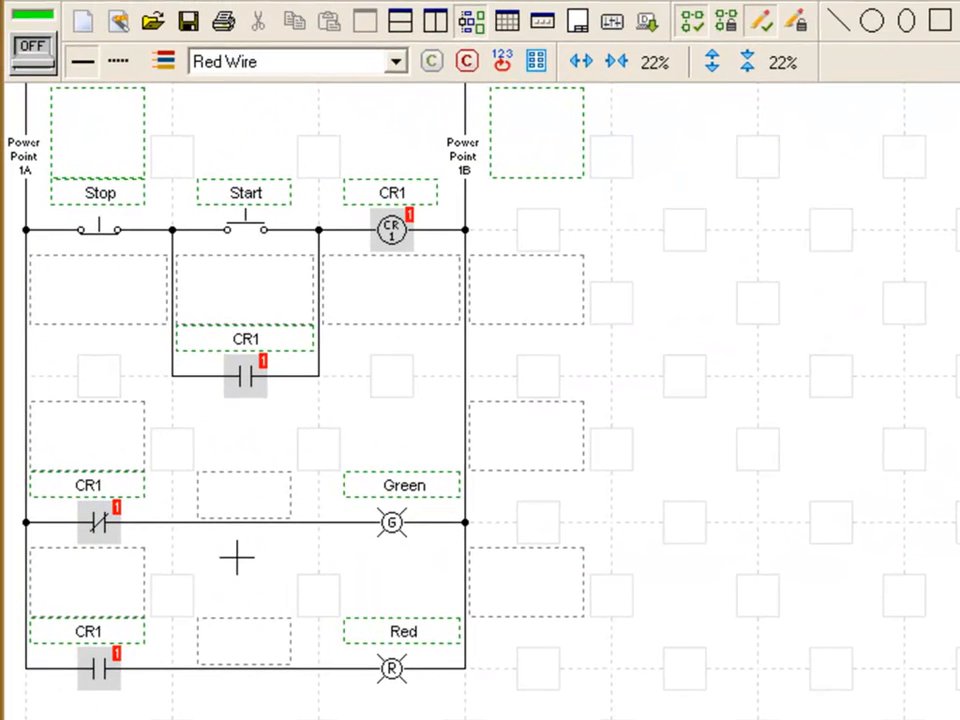
pyautogui.moveTo(330, 530)
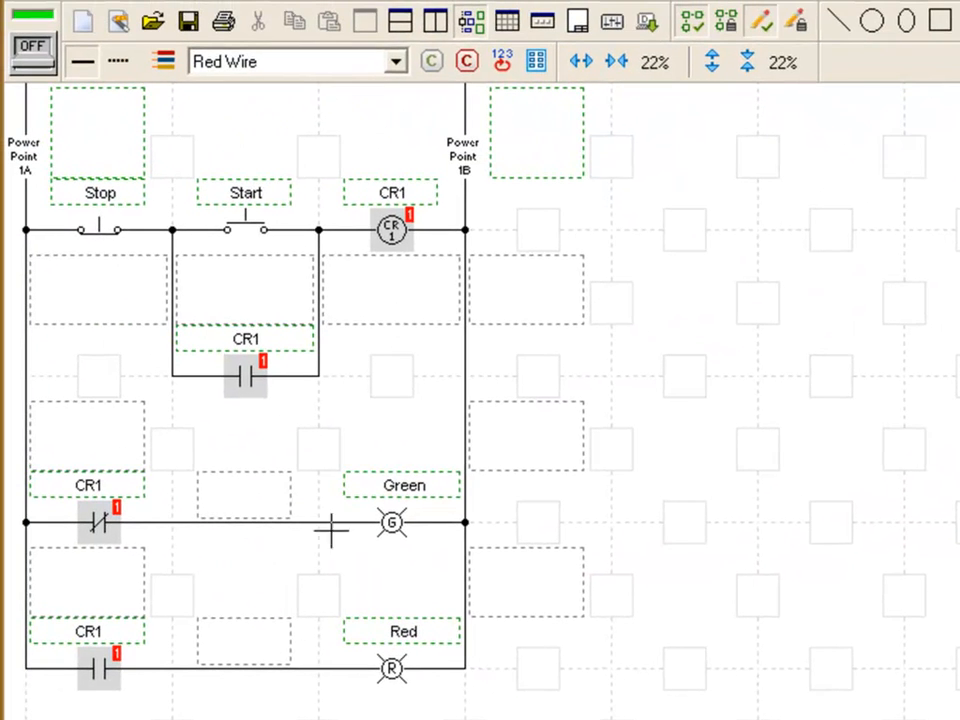
# Give the CR1 relay coil a 10-second delay-to-on in its Delay Settings
pyautogui.rightClick(392, 230)
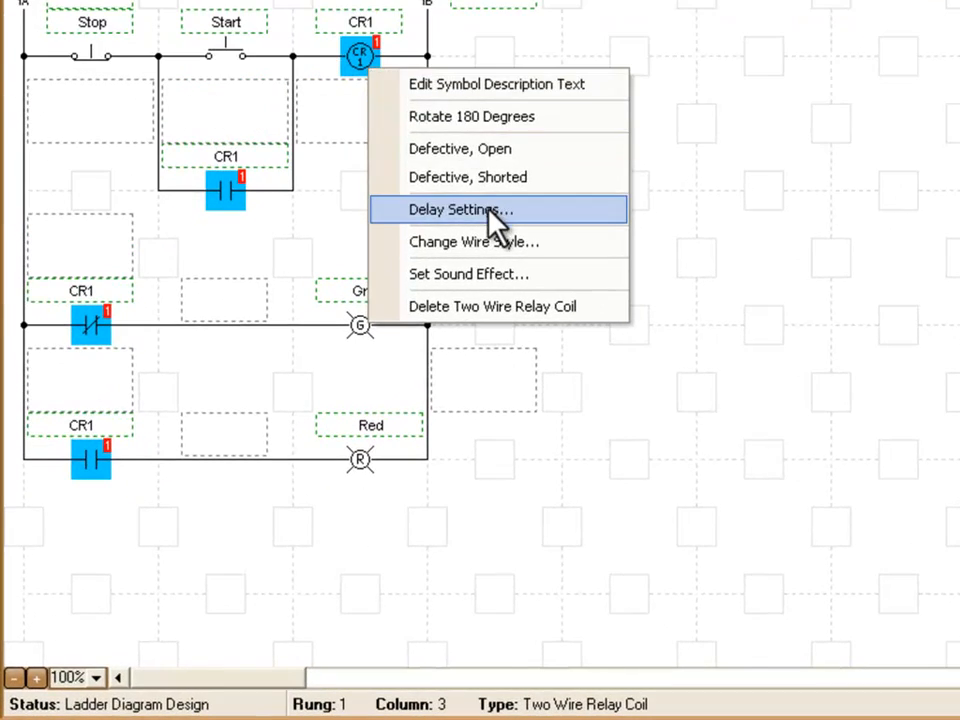
pyautogui.click(461, 209)
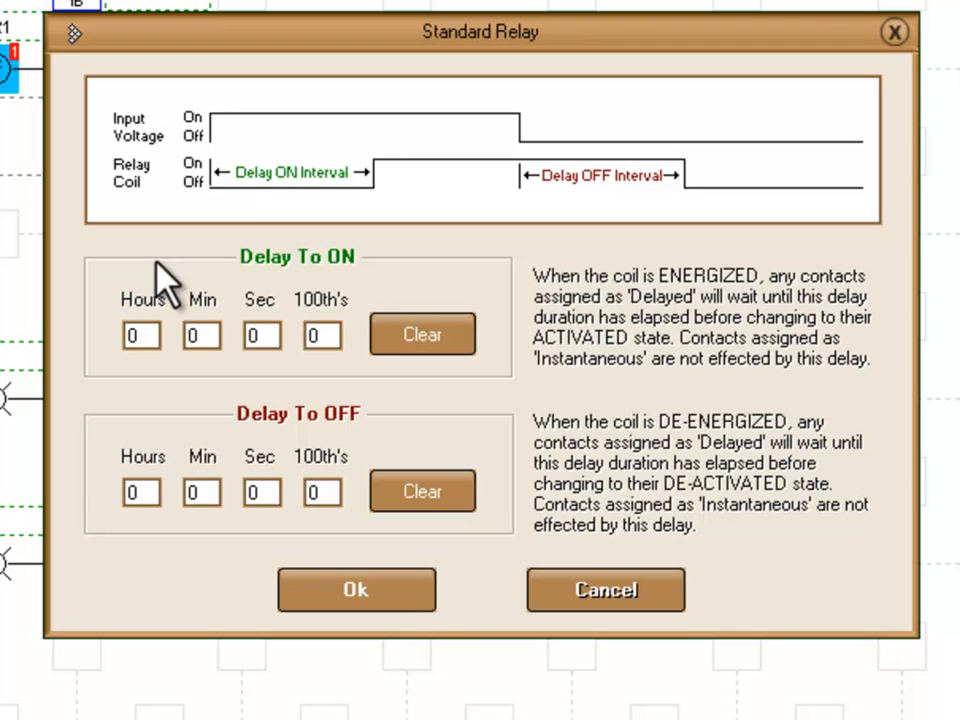
pyautogui.moveTo(315, 335)
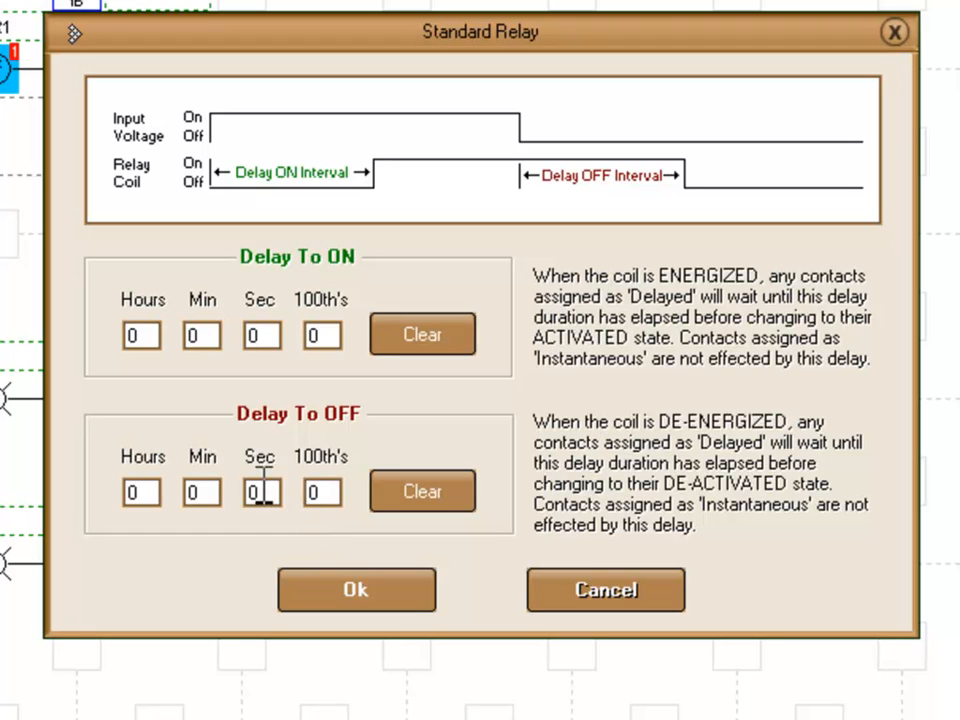
pyautogui.click(261, 334)
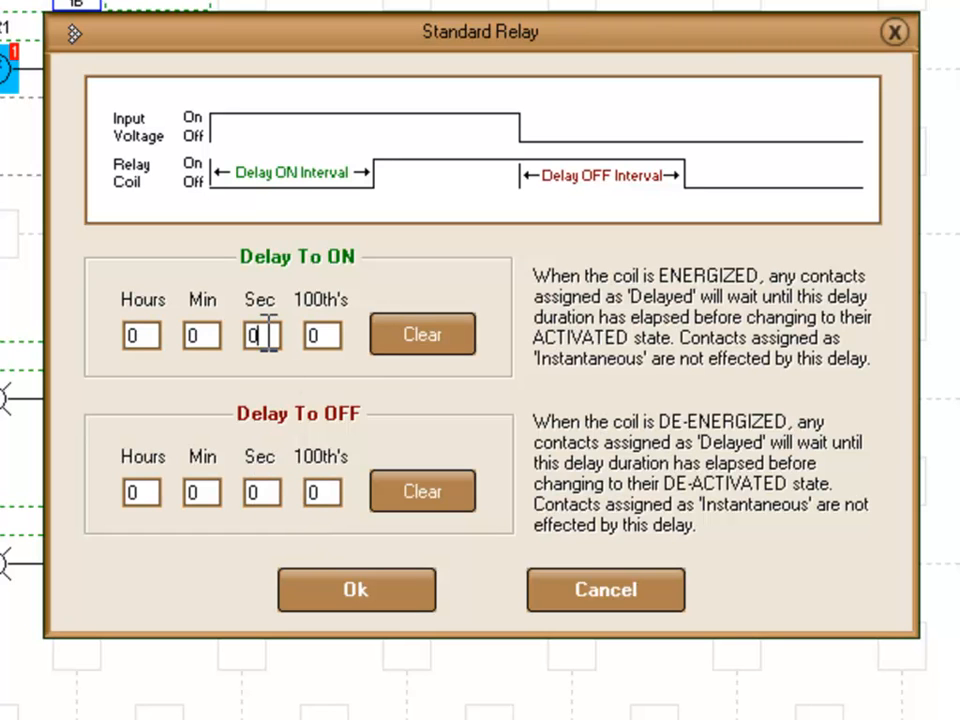
pyautogui.write('1')
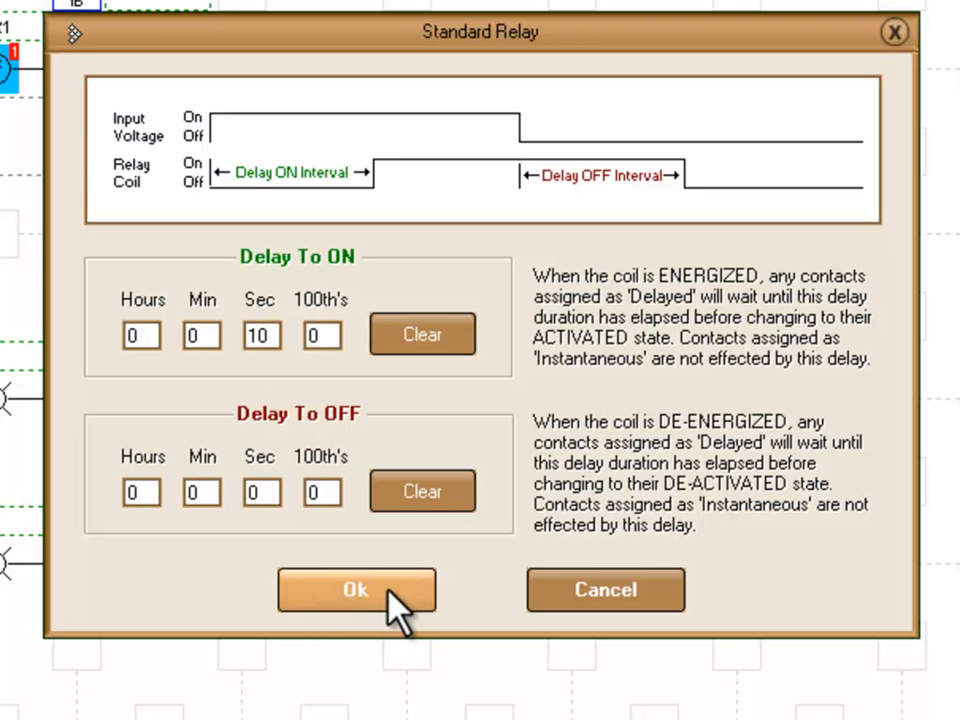
pyautogui.click(356, 589)
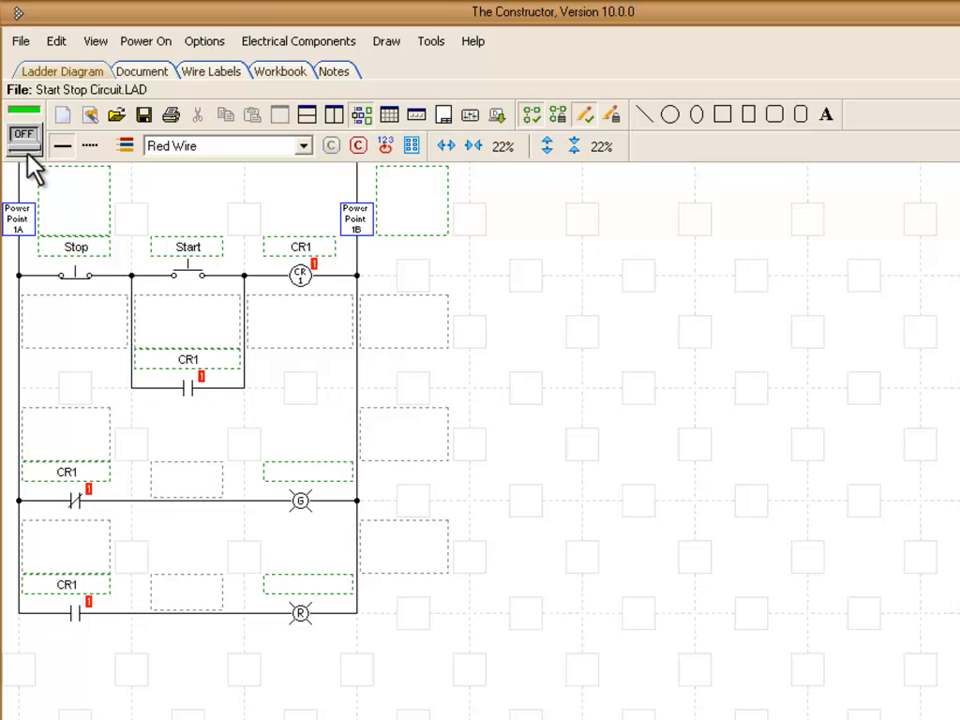
pyautogui.click(24, 135)
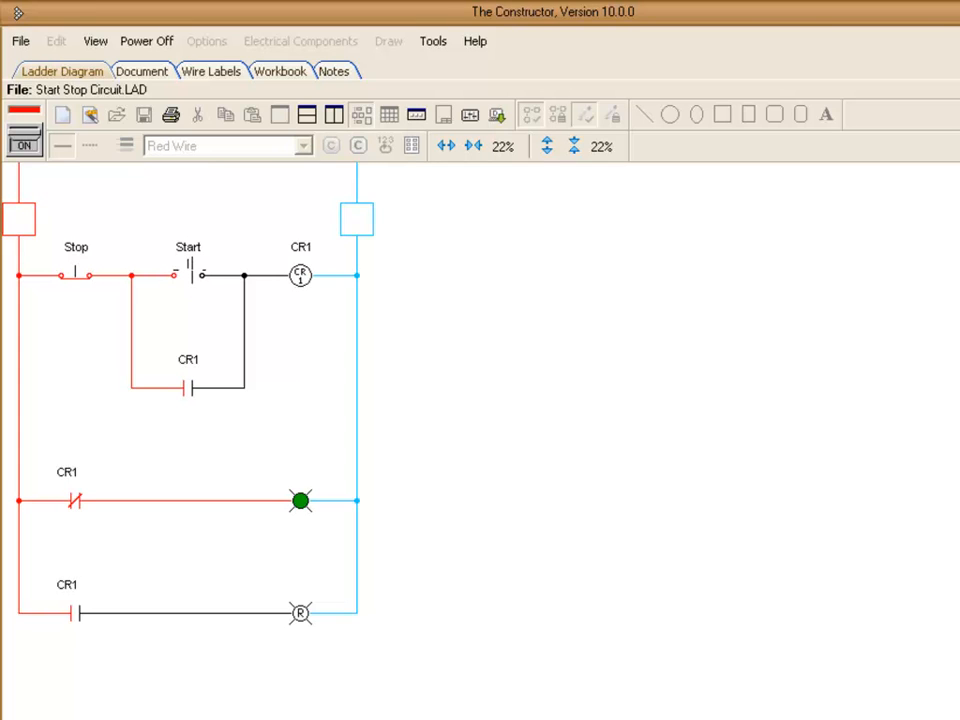
pyautogui.moveTo(195, 300)
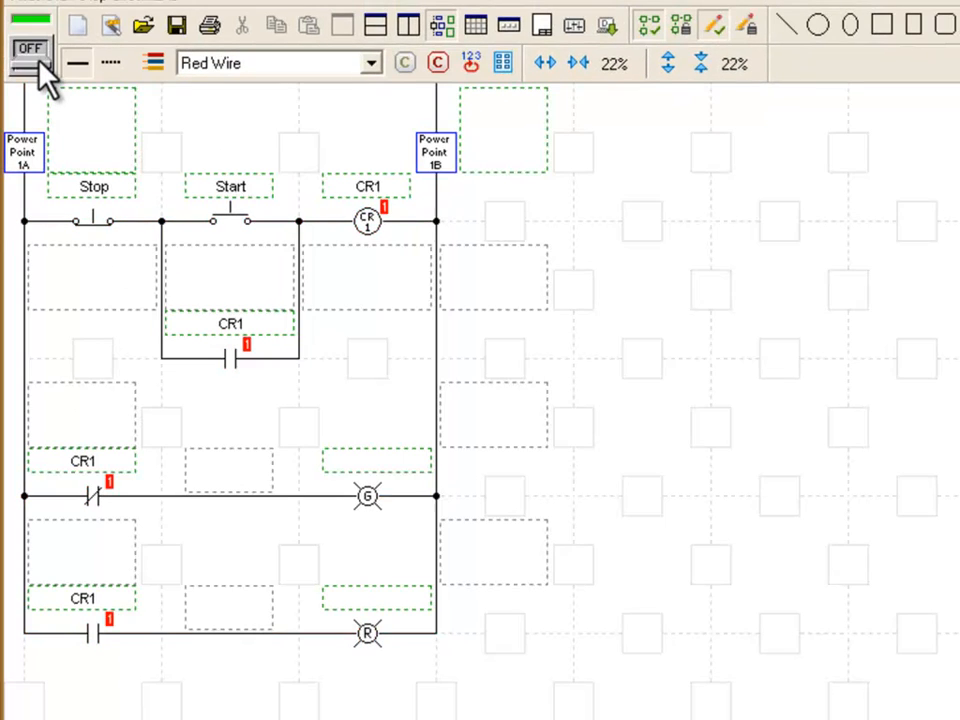
# Mark the Green pilot light as defective with a Shorted fault
pyautogui.click(30, 49)
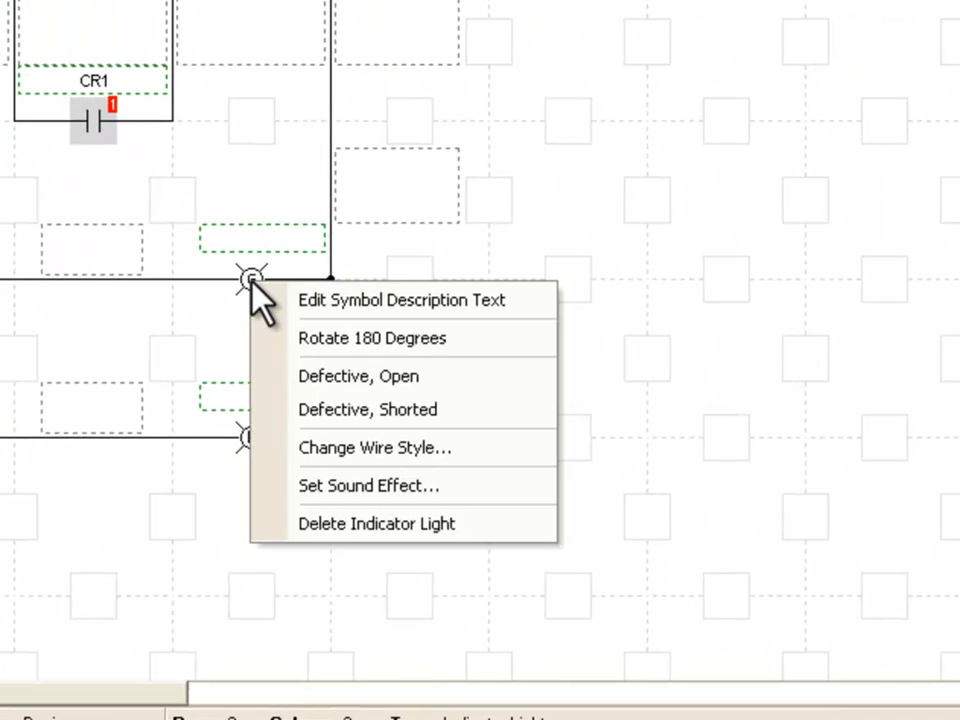
pyautogui.moveTo(350, 376)
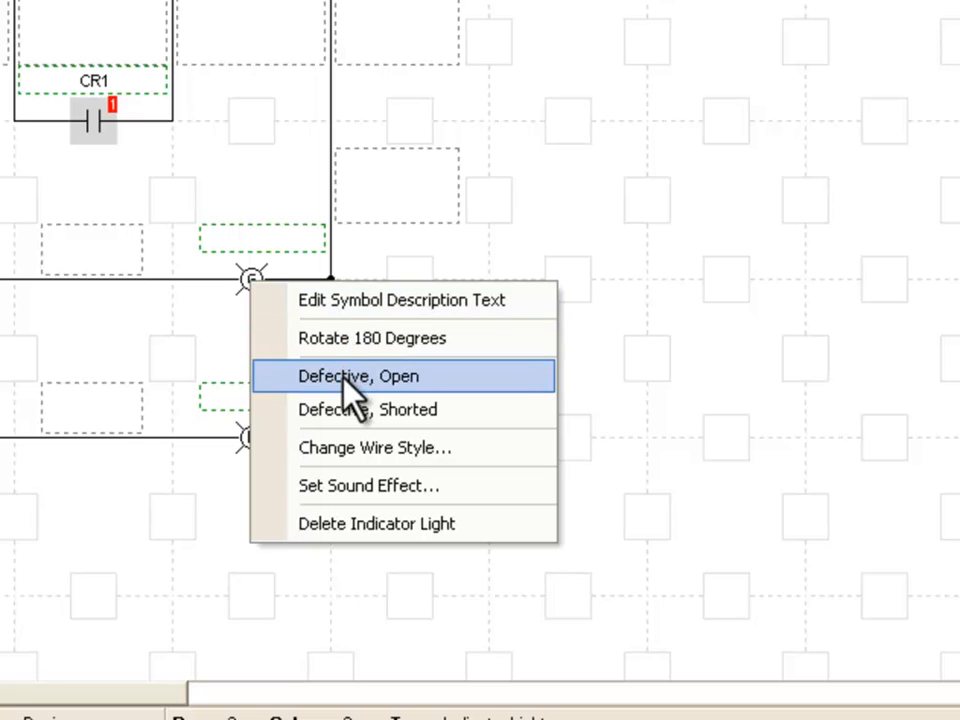
pyautogui.moveTo(367, 409)
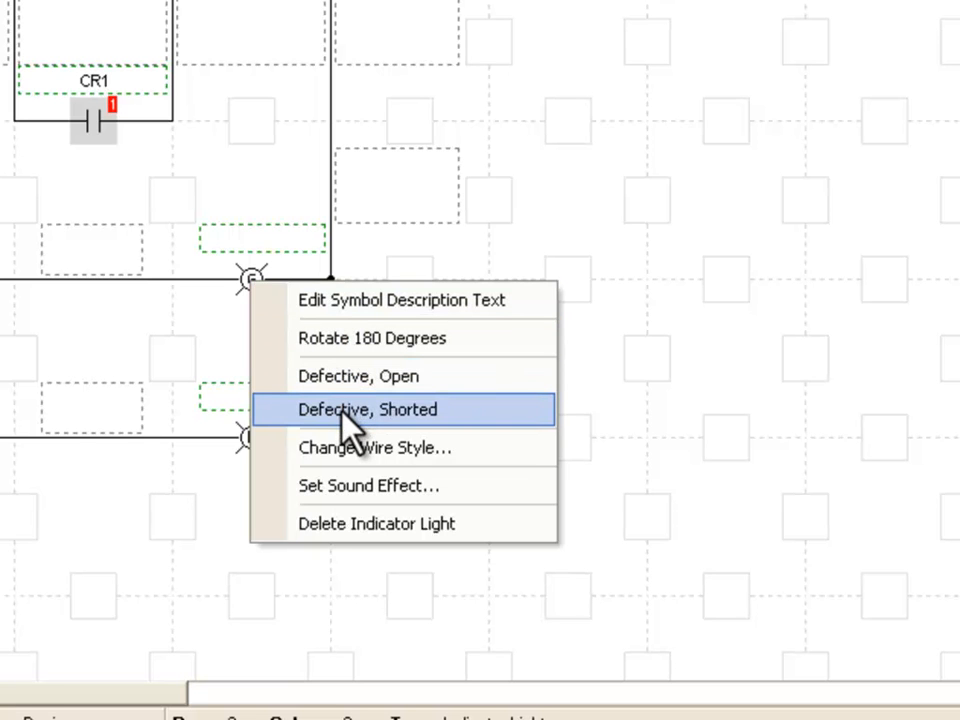
pyautogui.click(367, 410)
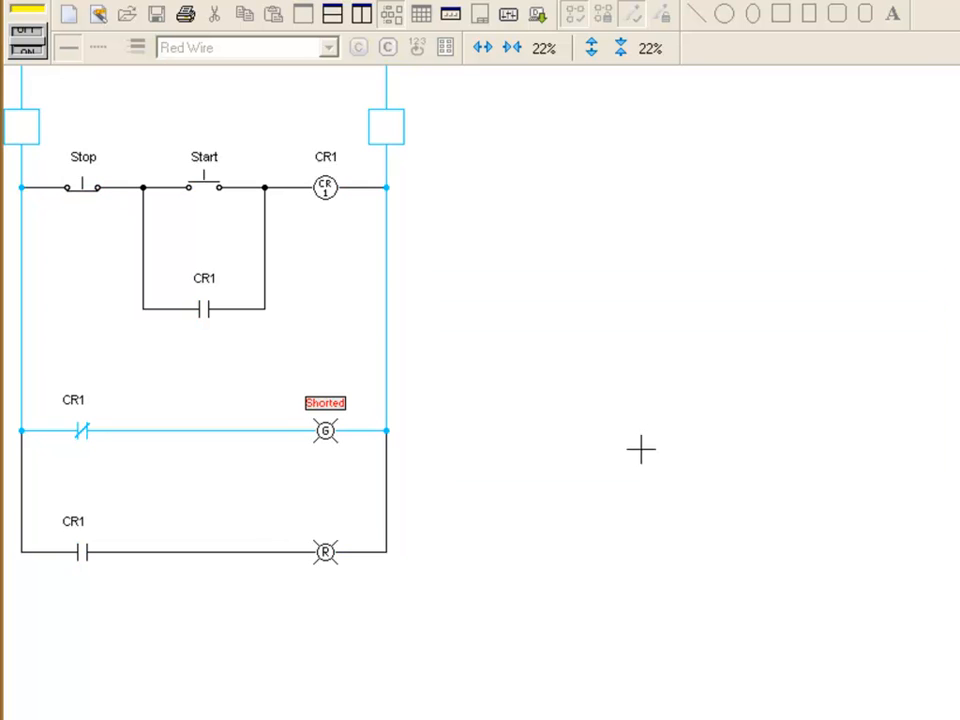
pyautogui.moveTo(354, 478)
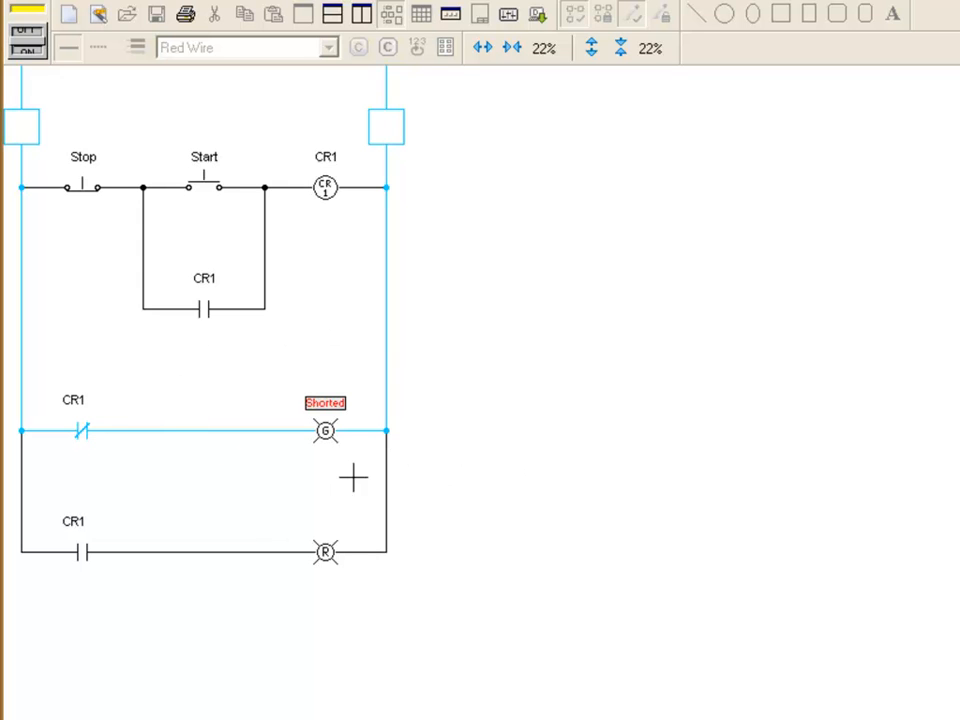
pyautogui.moveTo(408, 404)
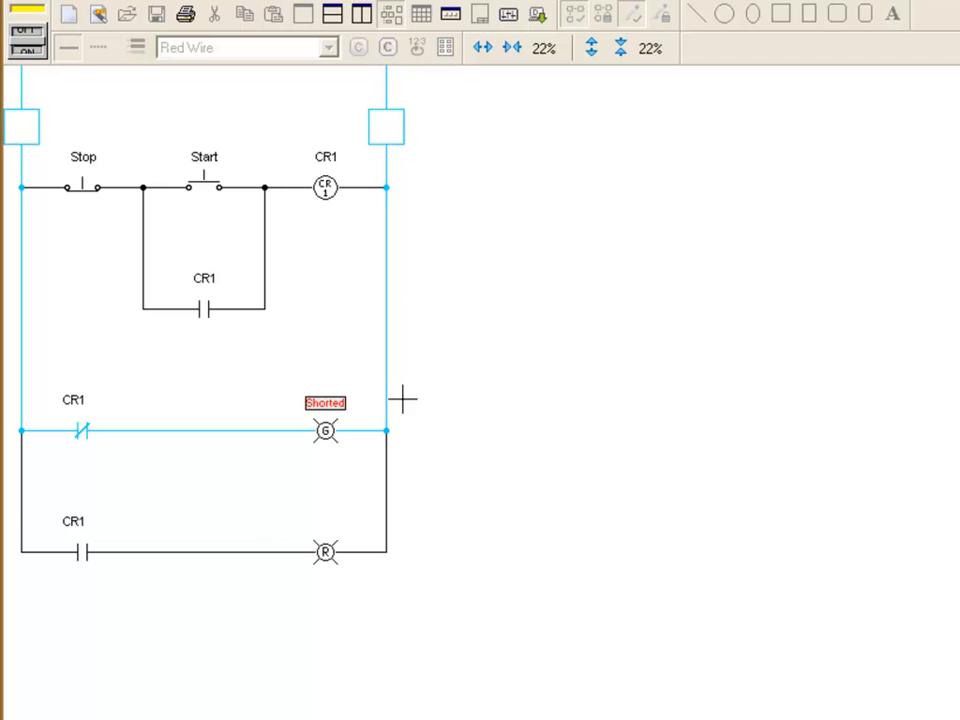
pyautogui.click(27, 37)
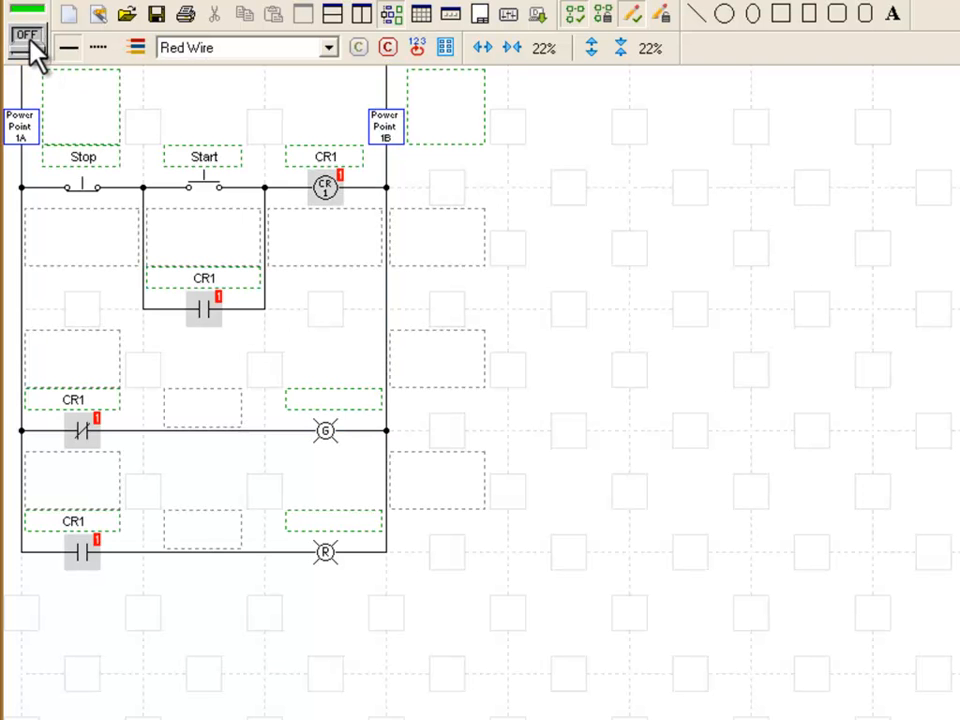
pyautogui.moveTo(28, 37)
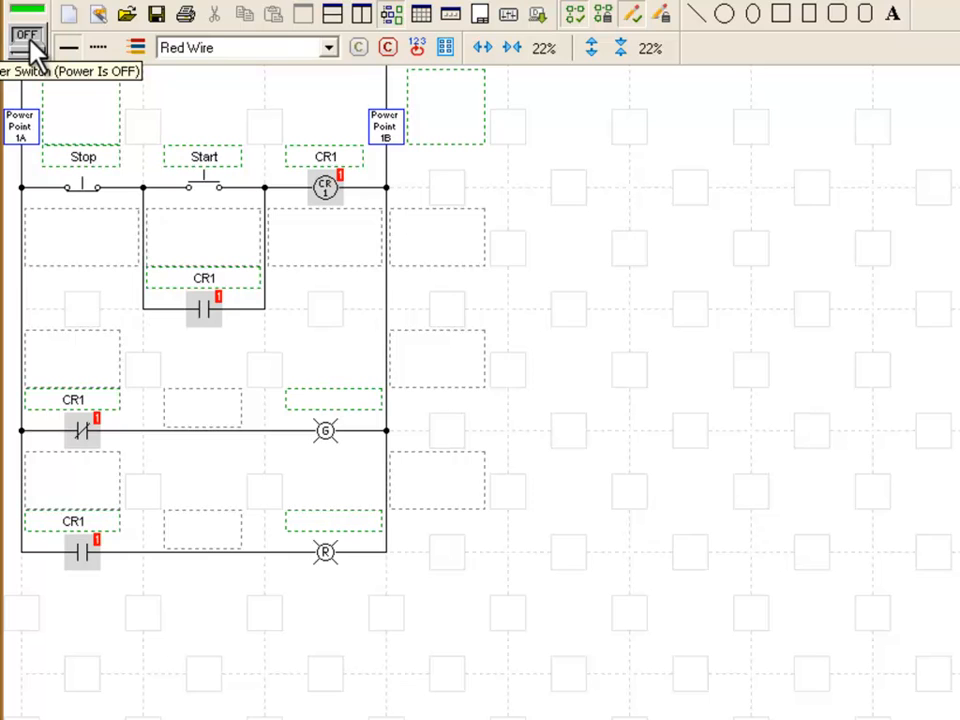